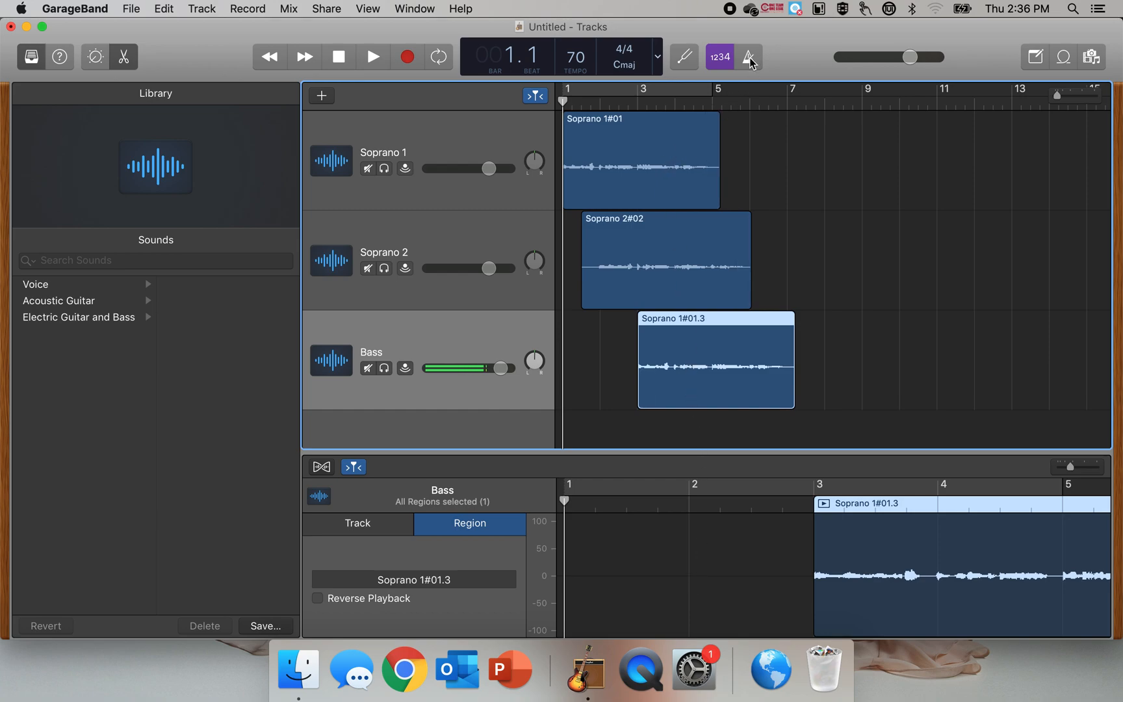
# - Turn the metronome on and confirm the time signature stays at 4/4
pyautogui.click(750, 57)
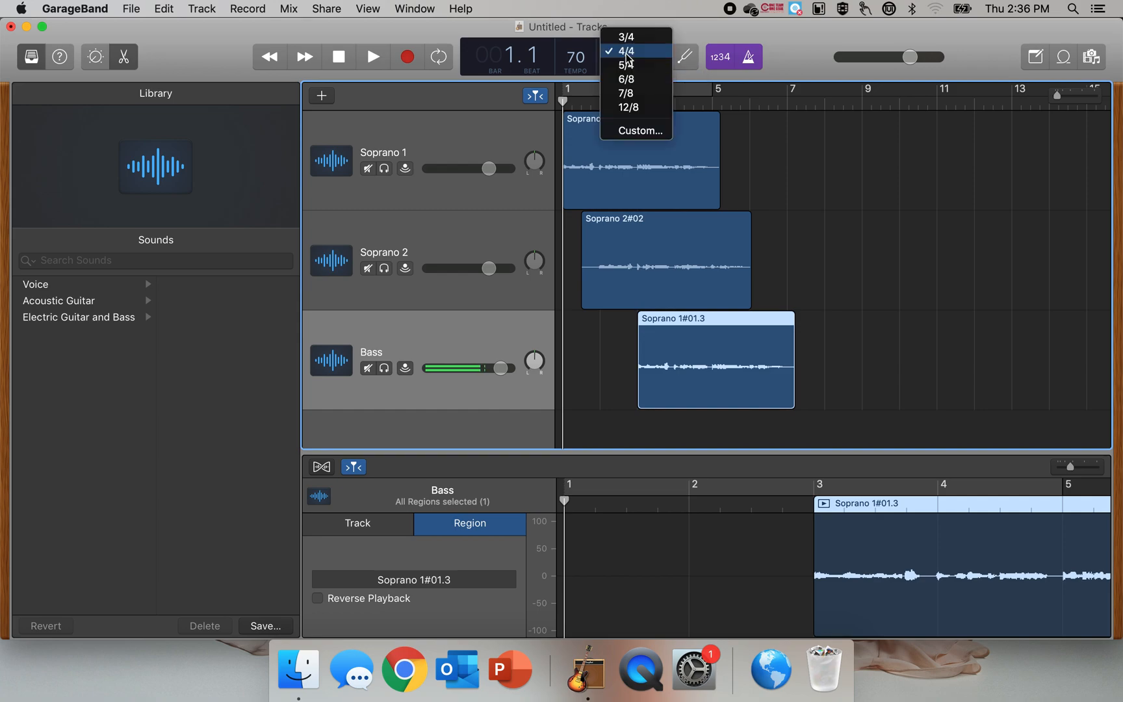
pyautogui.click(626, 50)
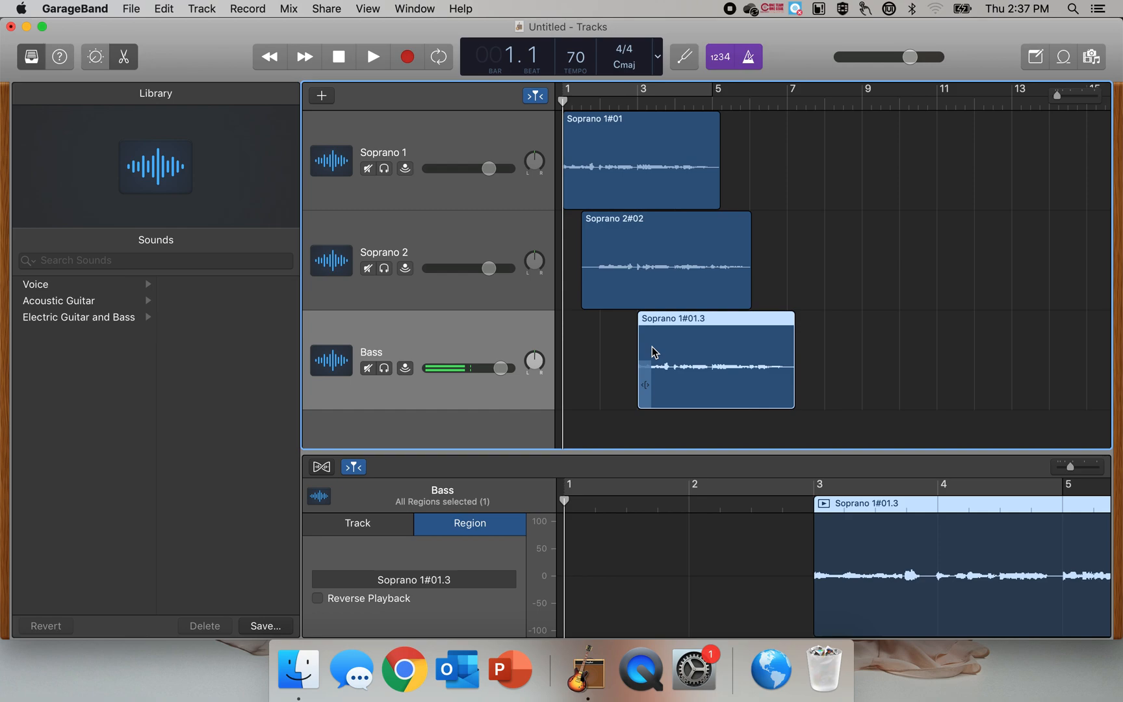
pyautogui.moveTo(595, 386)
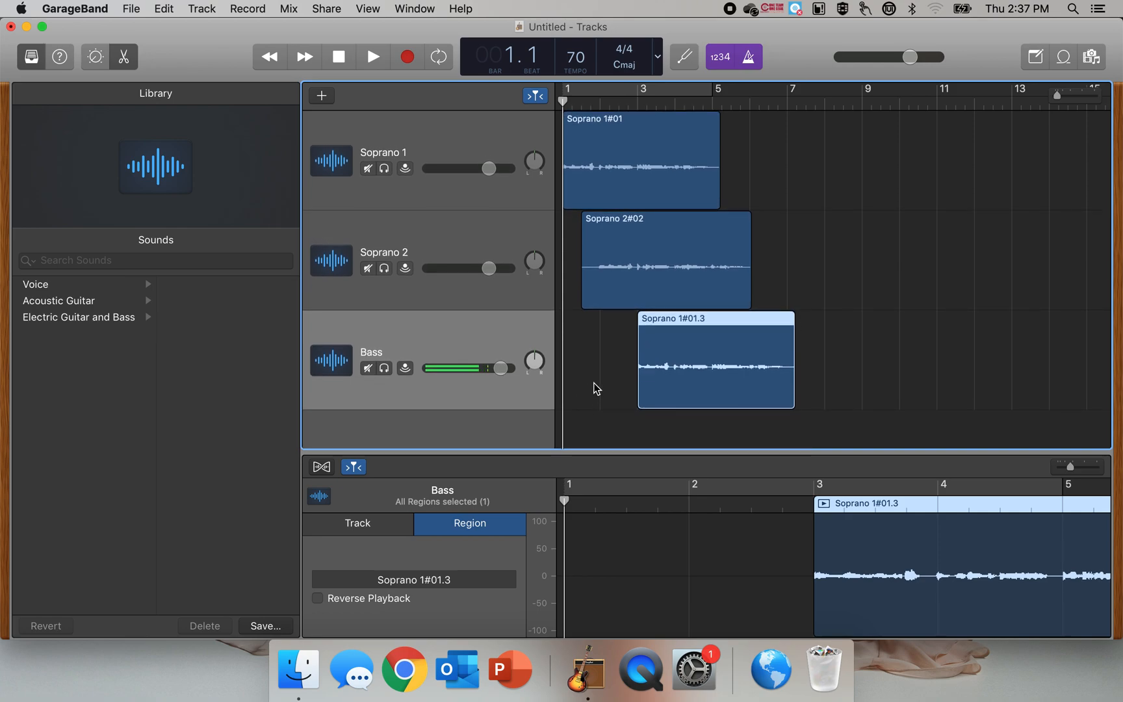
pyautogui.moveTo(593, 276)
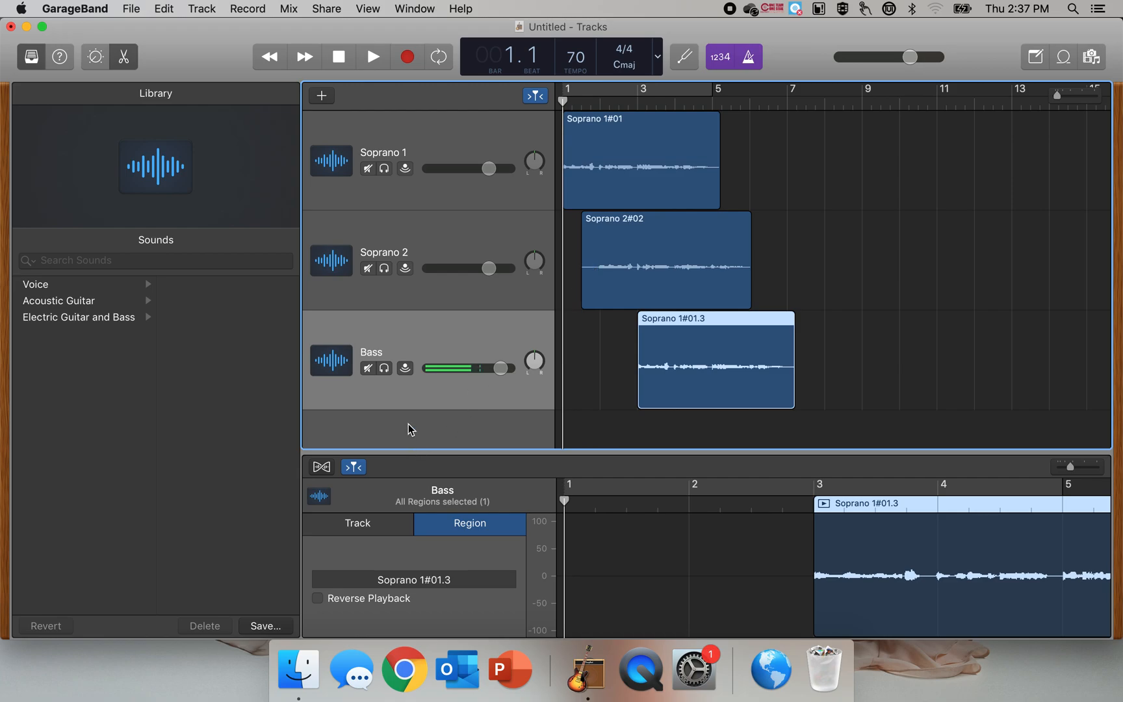
# - Create a new Software Instrument track below the Bass track via Track > New Track
pyautogui.click(202, 9)
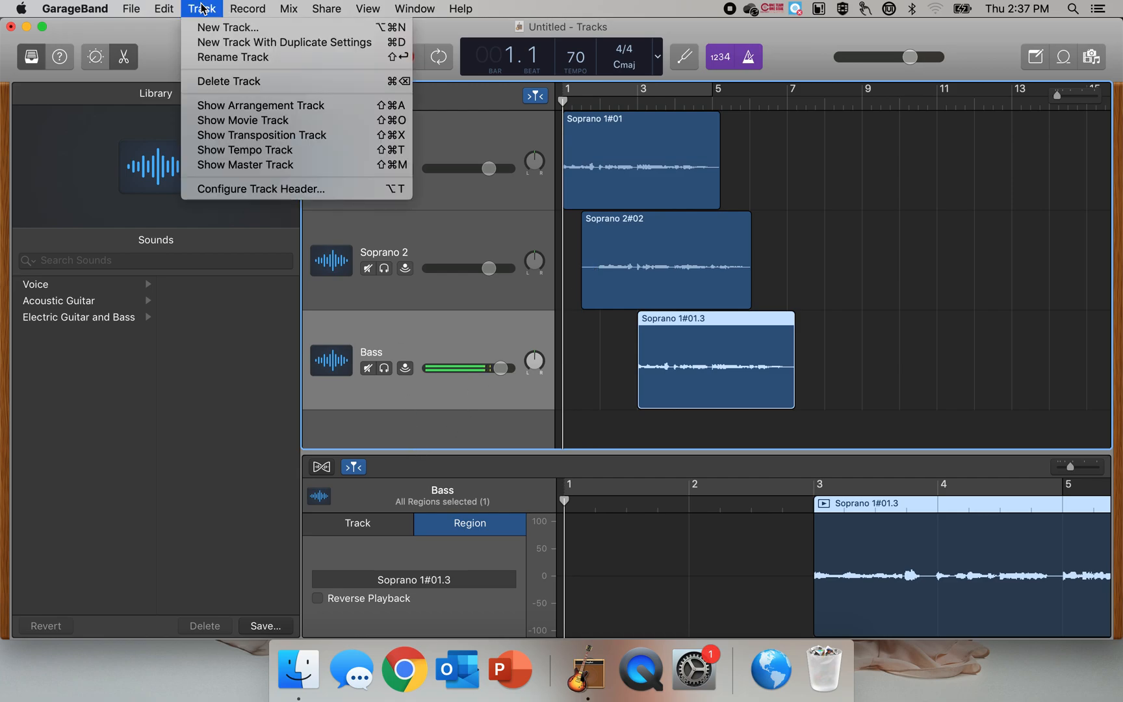
pyautogui.moveTo(226, 28)
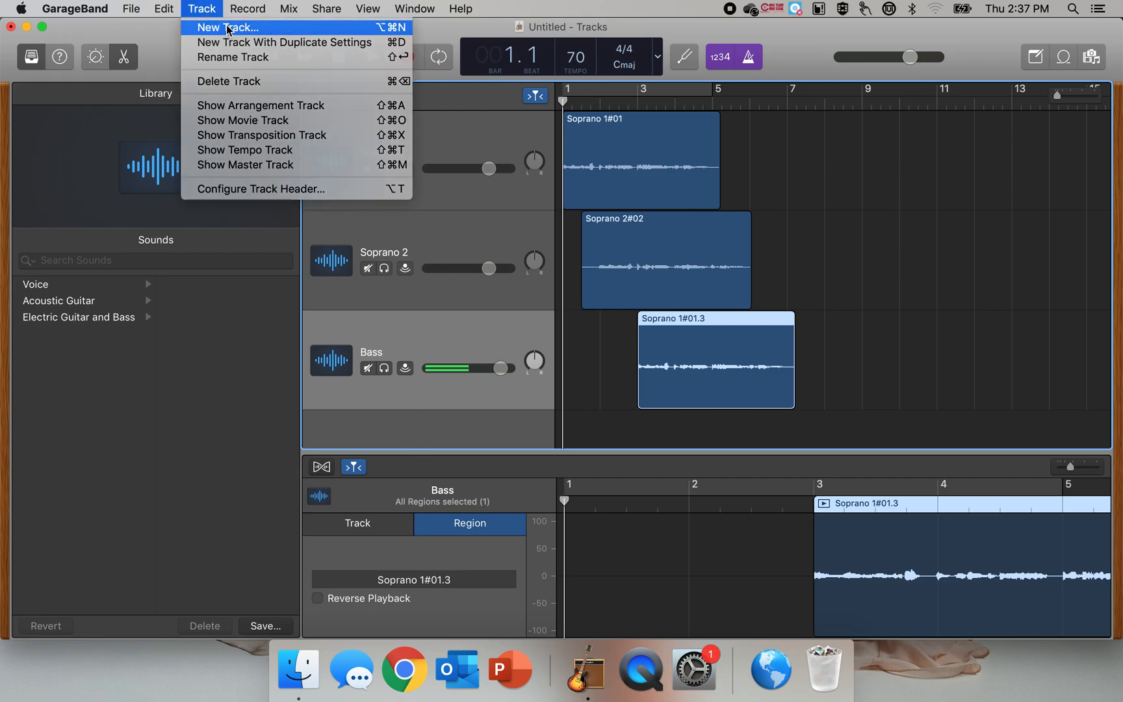
pyautogui.click(230, 27)
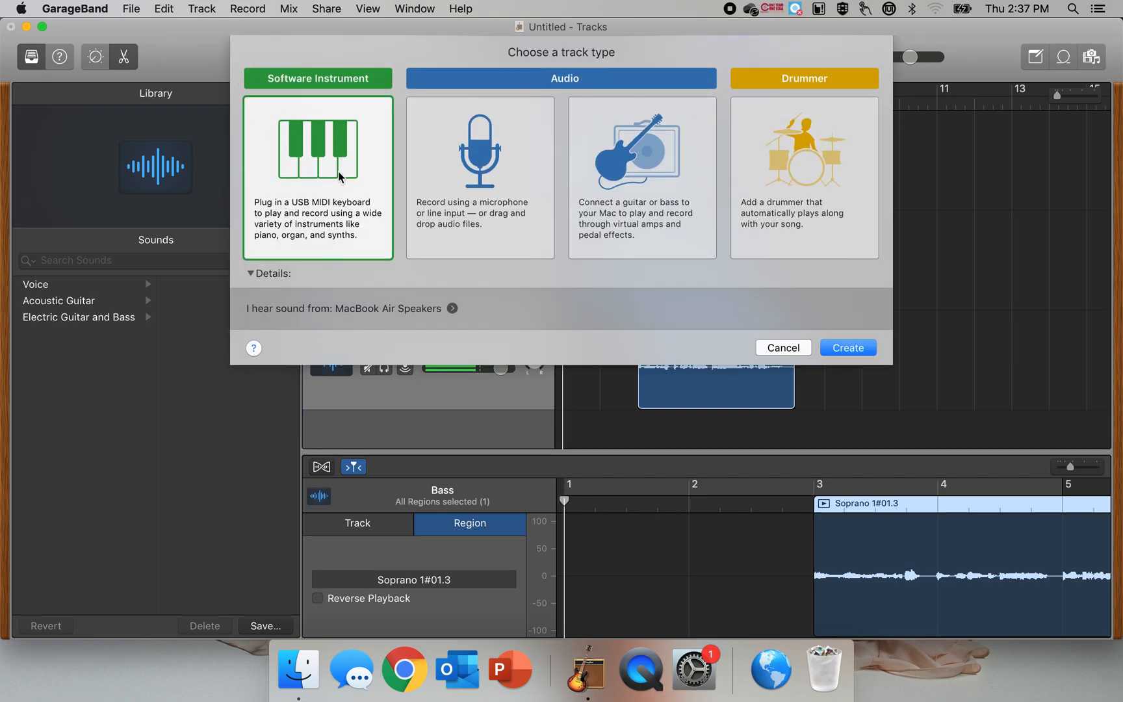
pyautogui.moveTo(315, 149)
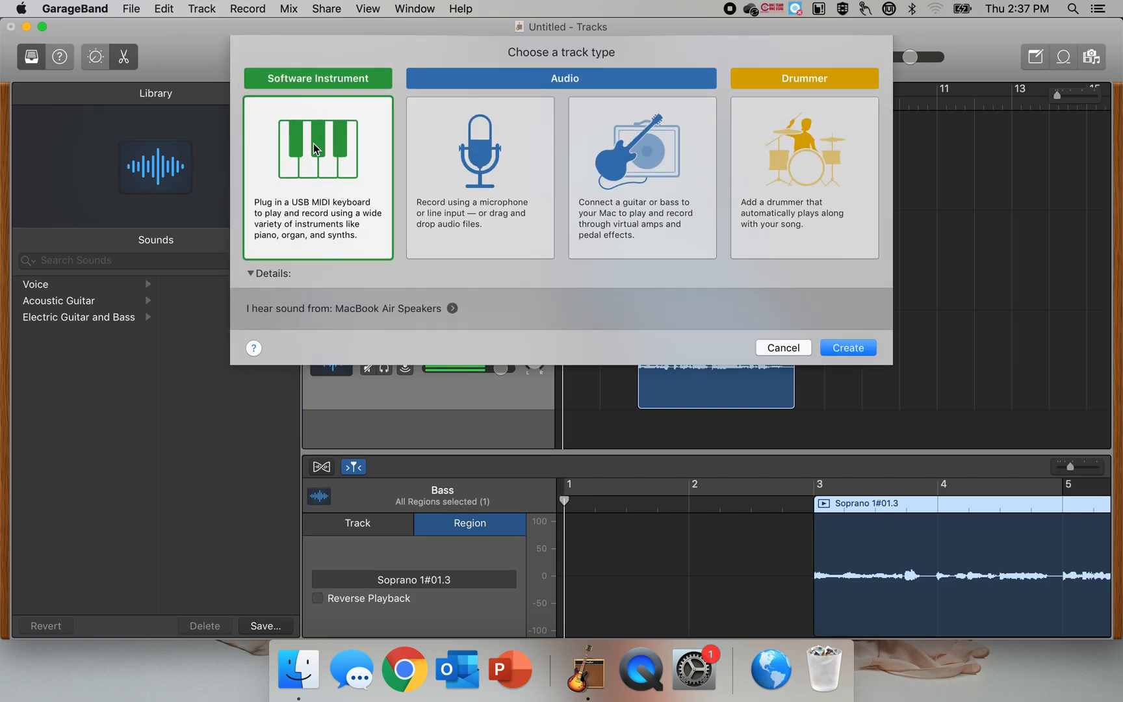
pyautogui.click(848, 348)
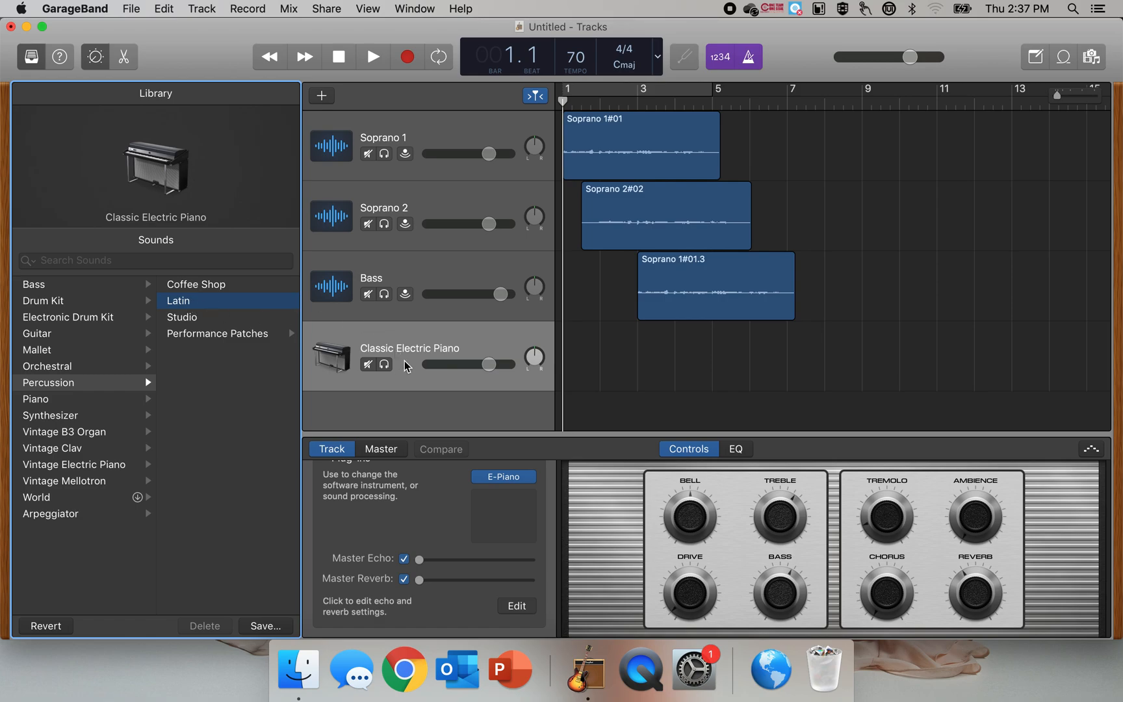
# - Set the new track's sound to Percussion > Latin and draw an empty region at bar 1
pyautogui.click(178, 300)
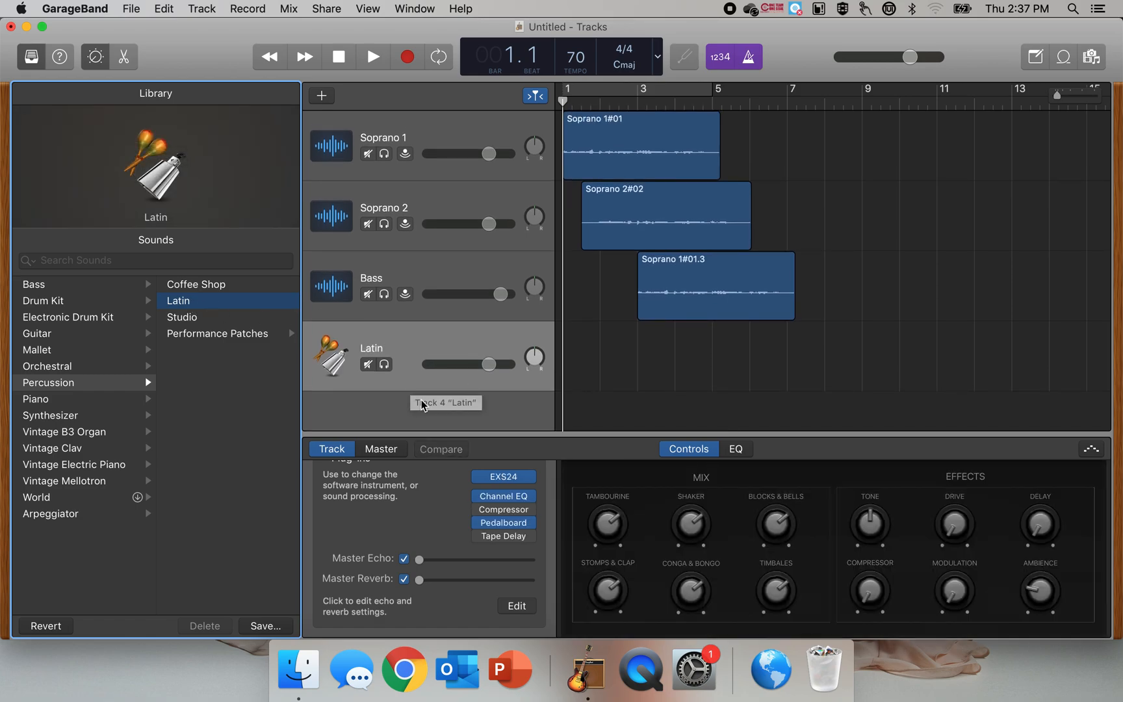
pyautogui.moveTo(429, 436)
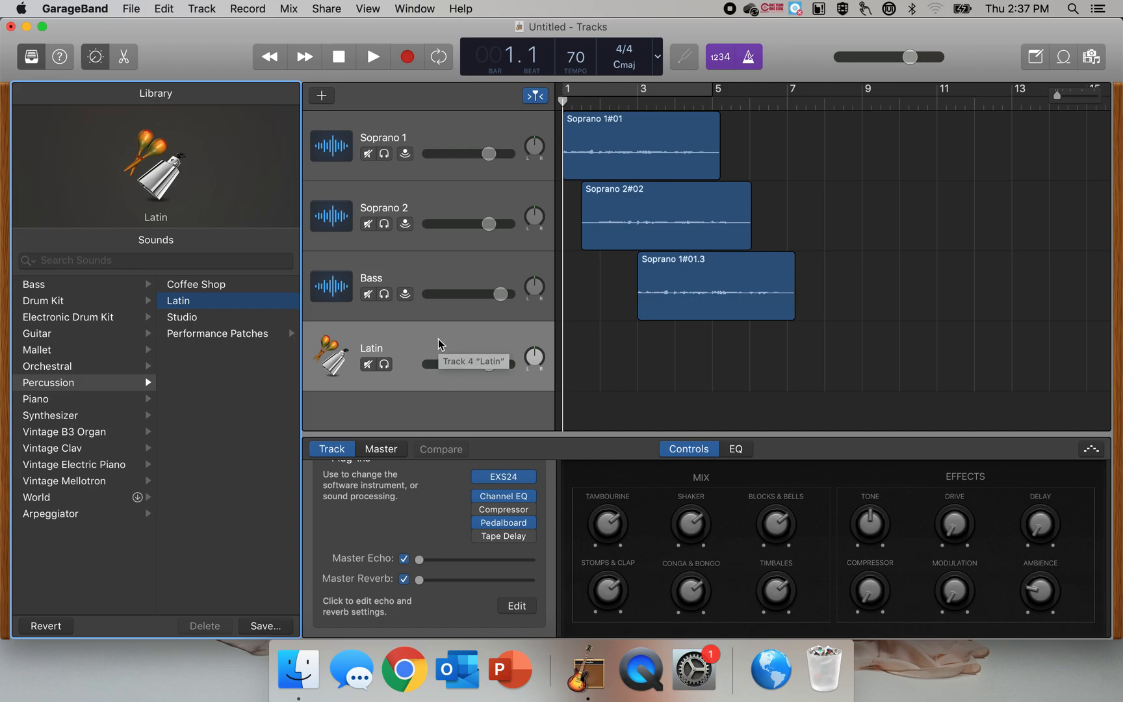
pyautogui.moveTo(478, 347)
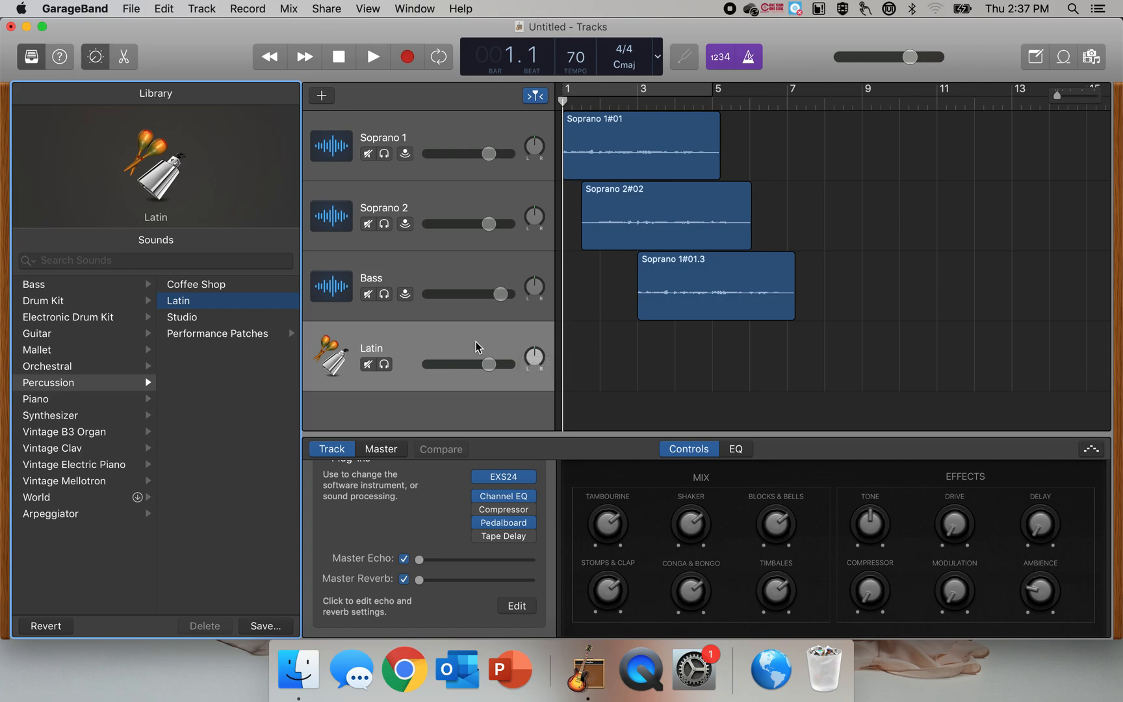
pyautogui.moveTo(574, 373)
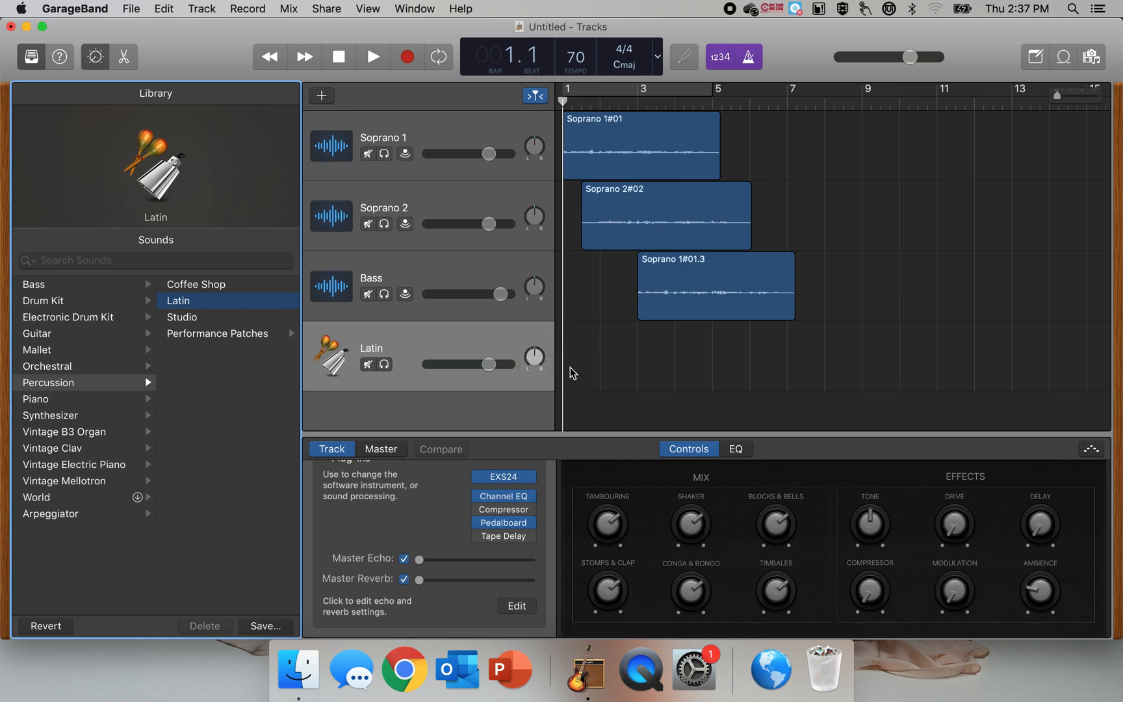
pyautogui.moveTo(582, 380)
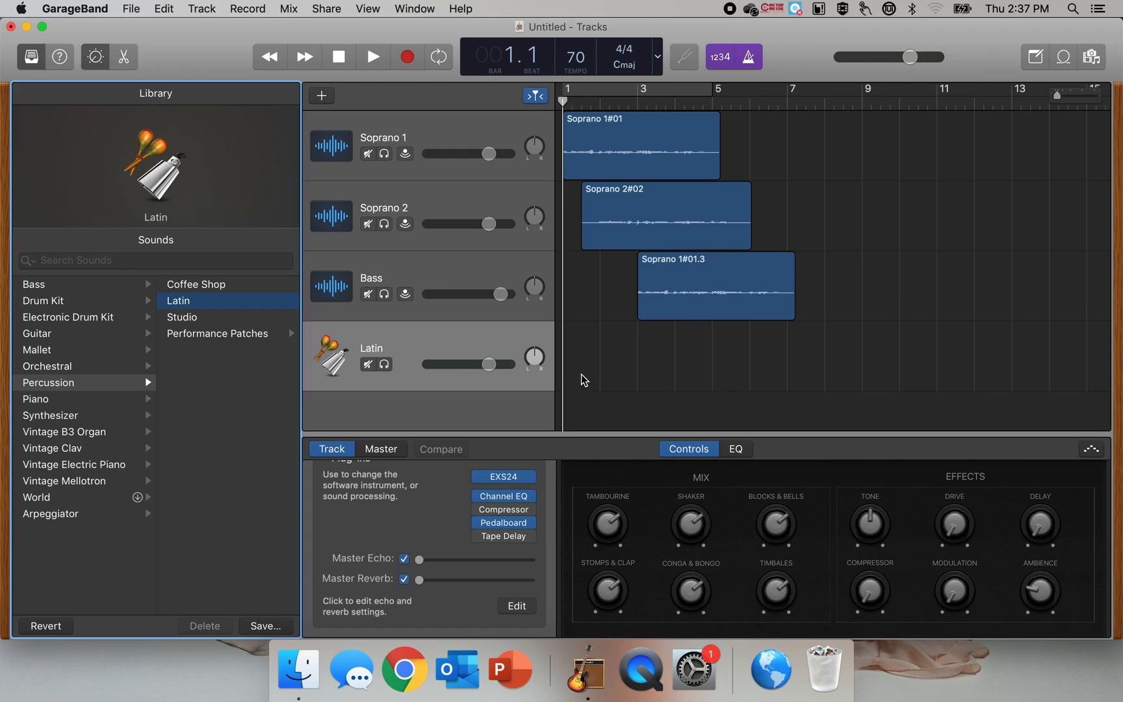
pyautogui.moveTo(593, 349)
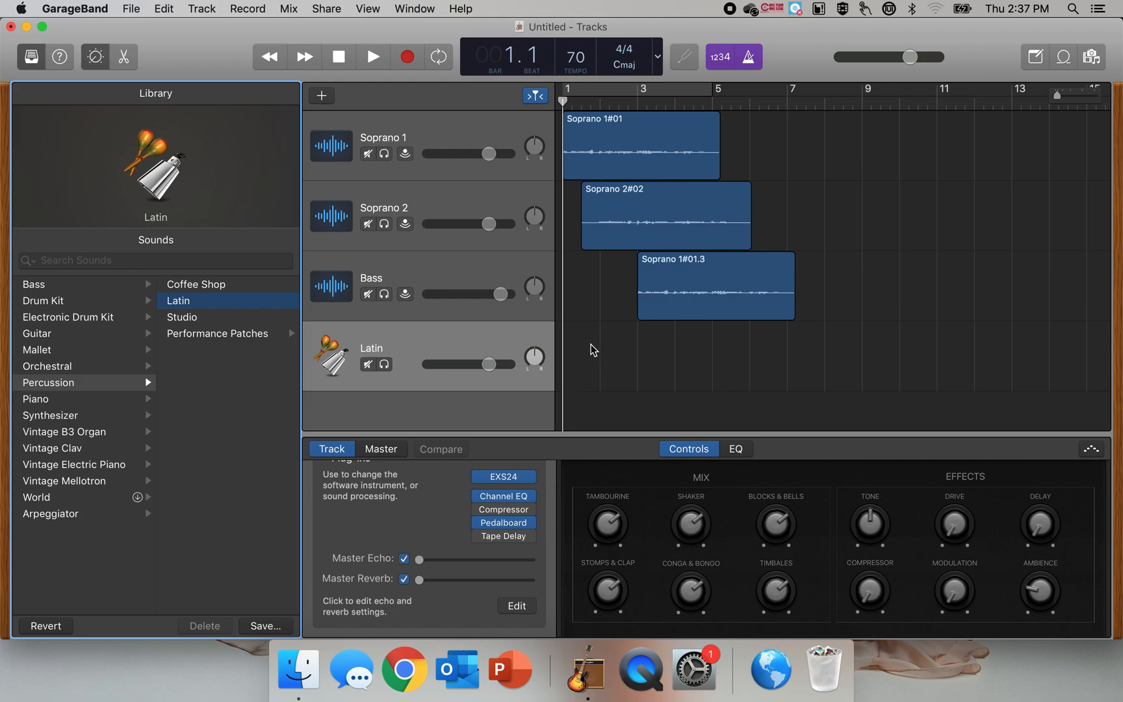
pyautogui.moveTo(581, 357)
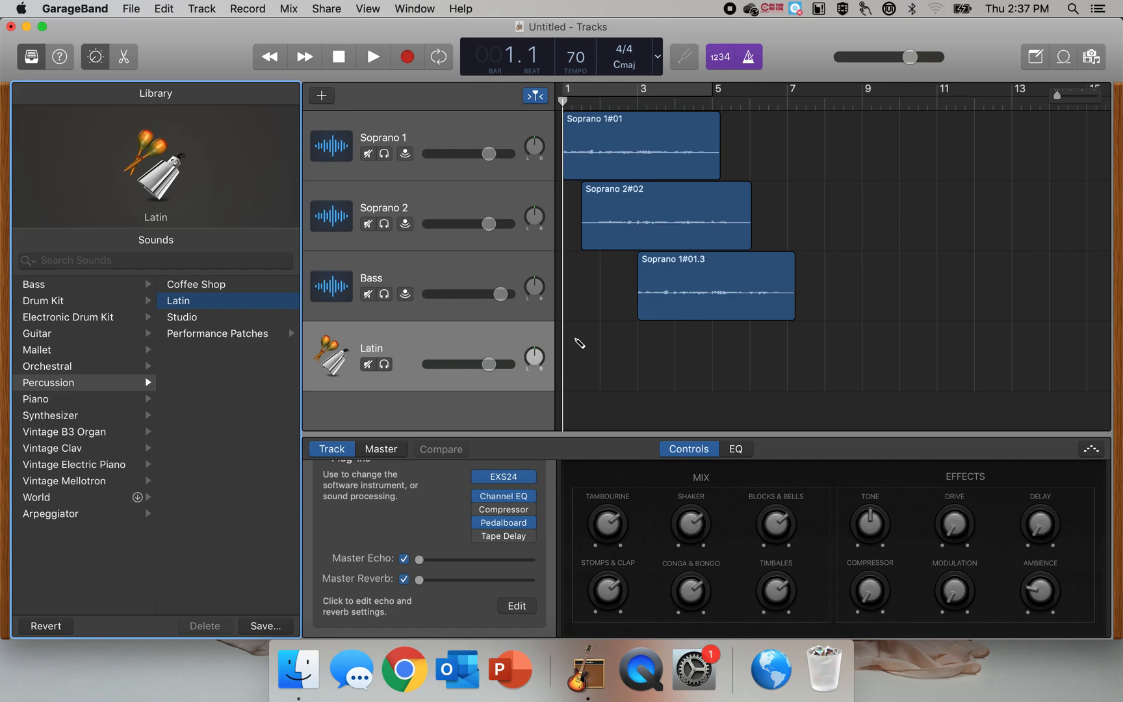
pyautogui.moveTo(584, 380)
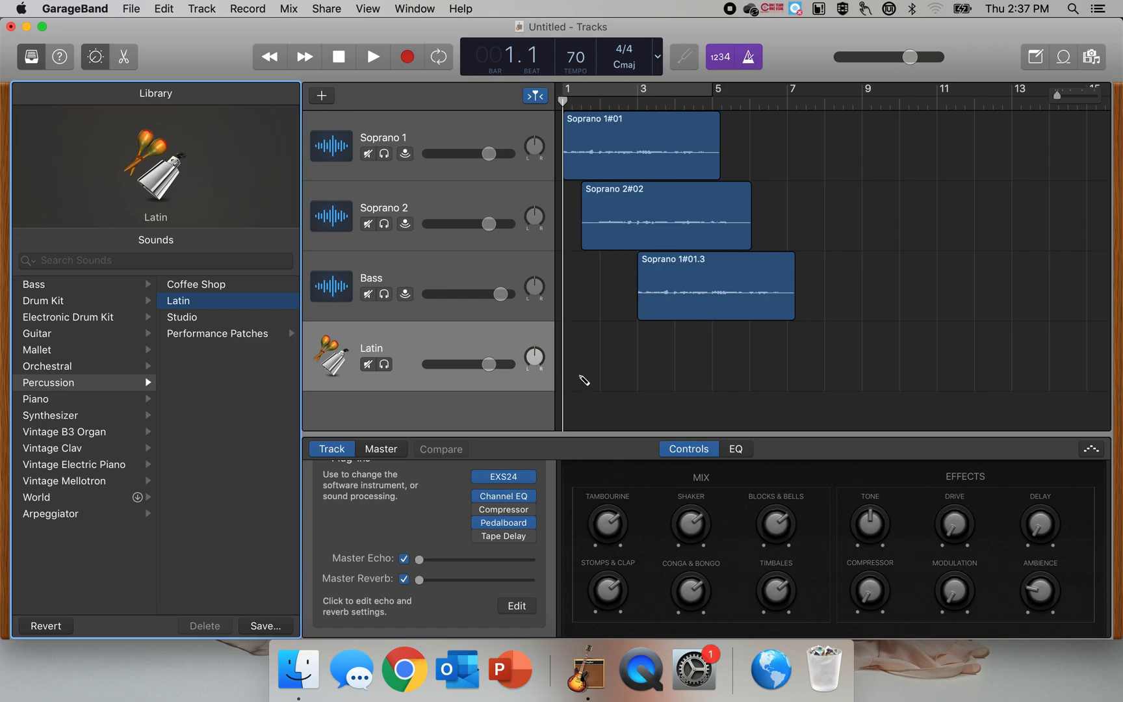
pyautogui.click(580, 355)
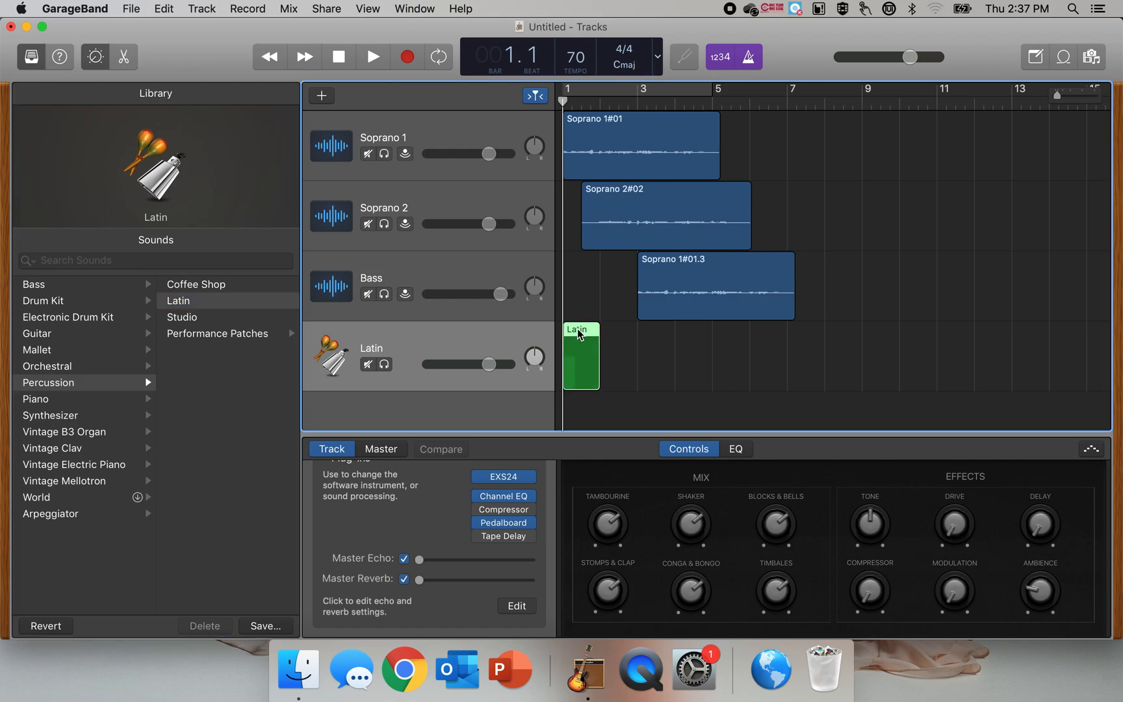
# - Open the empty Latin region in the Piano Roll editor
pyautogui.doubleClick(582, 356)
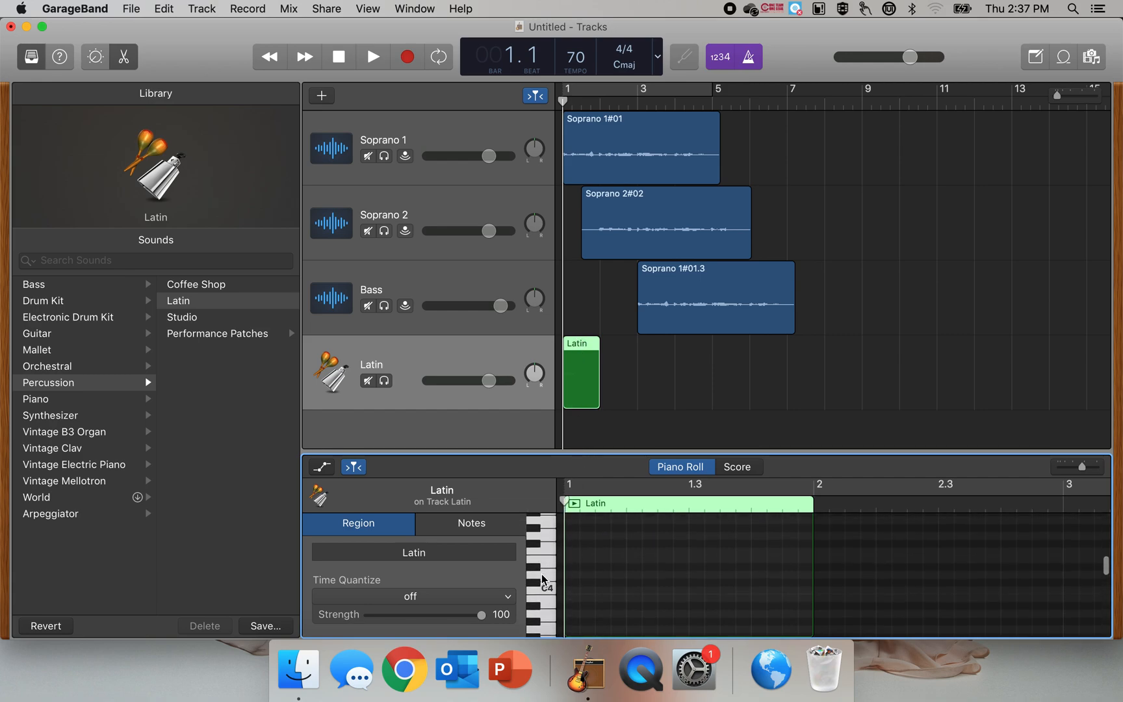
pyautogui.moveTo(543, 543)
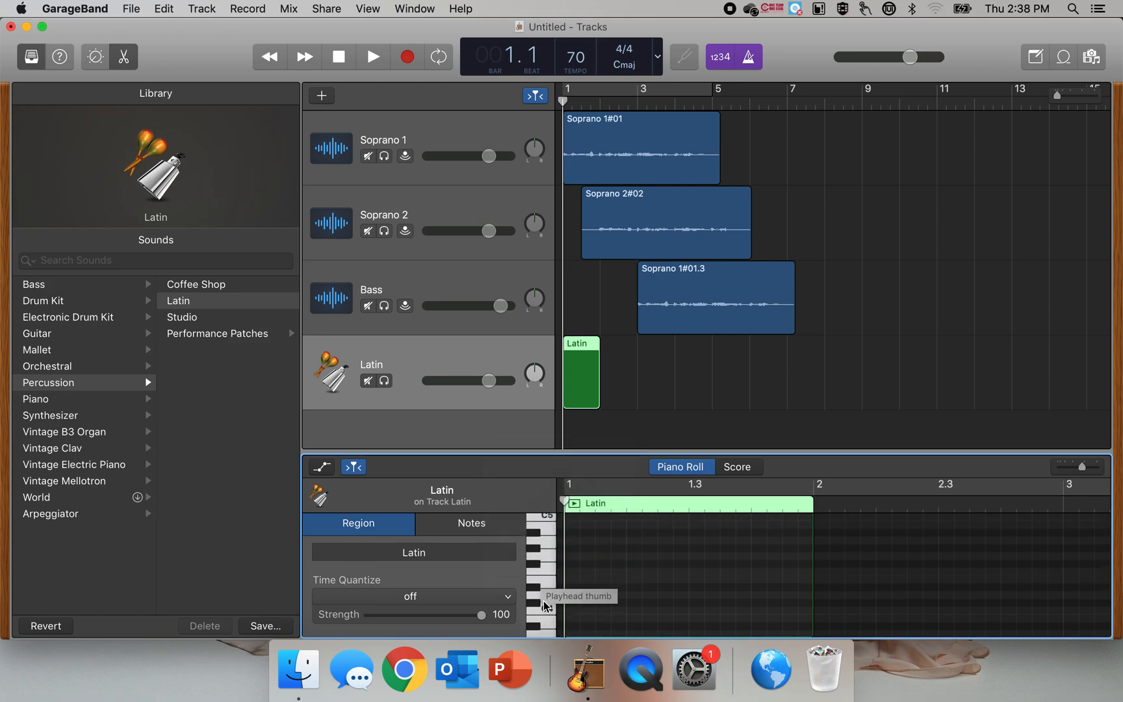
pyautogui.moveTo(546, 604)
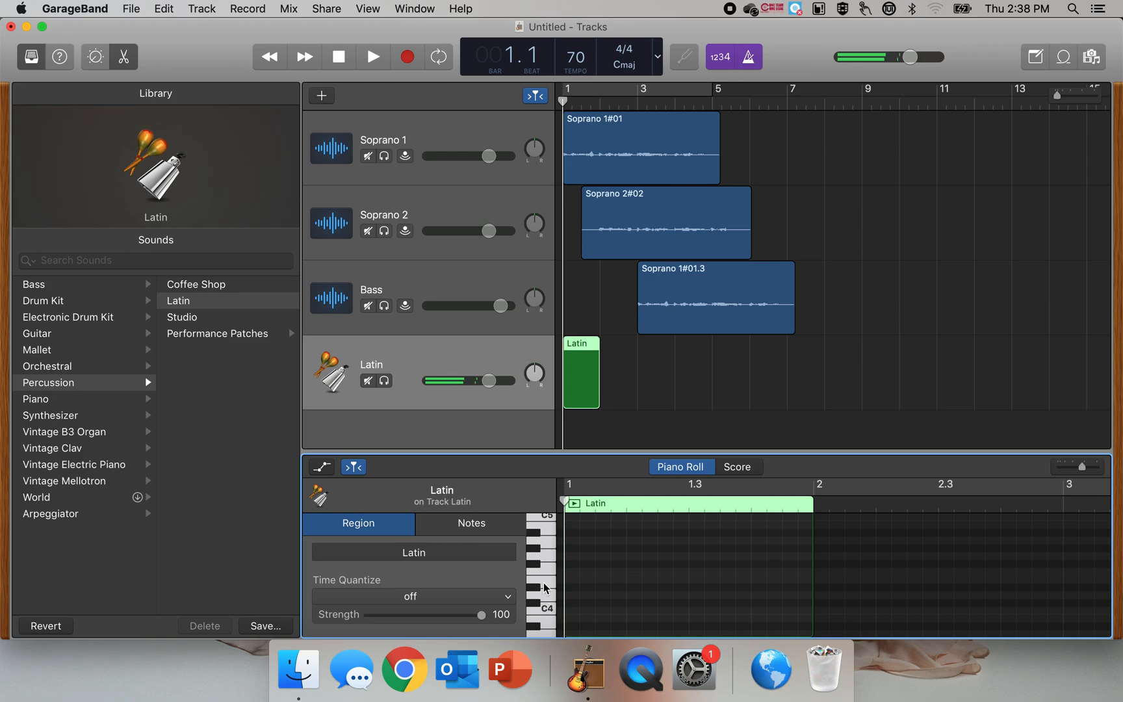
pyautogui.moveTo(543, 569)
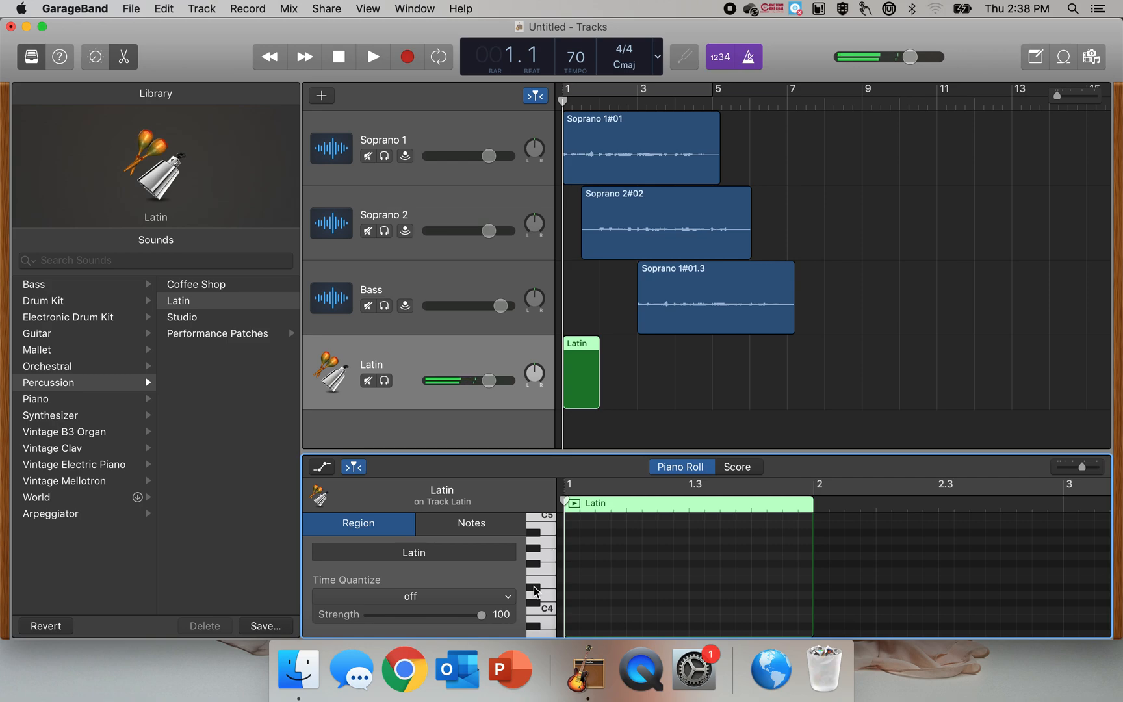
pyautogui.moveTo(546, 532)
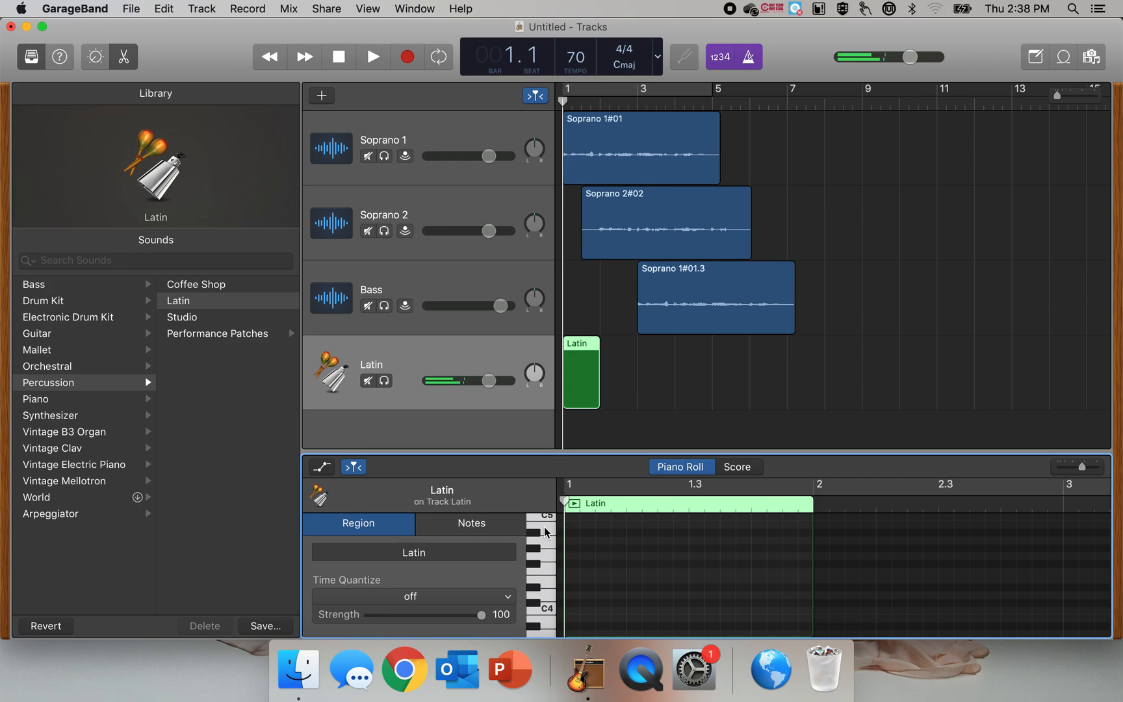
pyautogui.moveTo(535, 605)
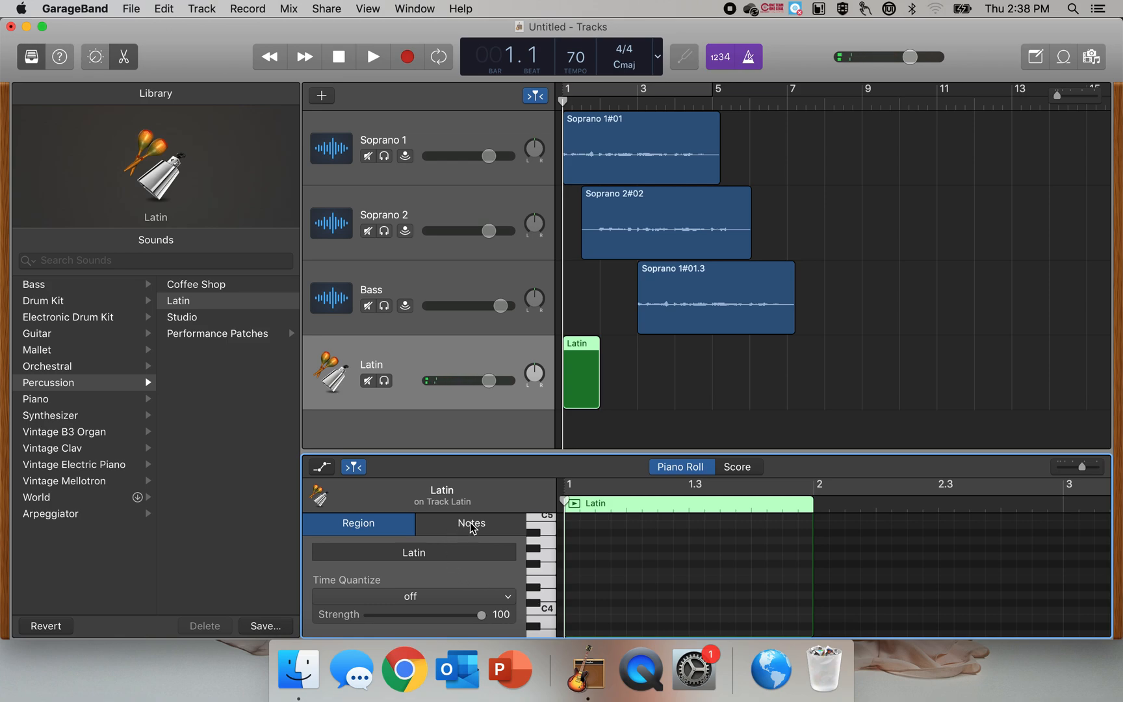
# - Change the Latin region's Time Quantize from eighth-note triplets to 1/4 Note
pyautogui.click(471, 522)
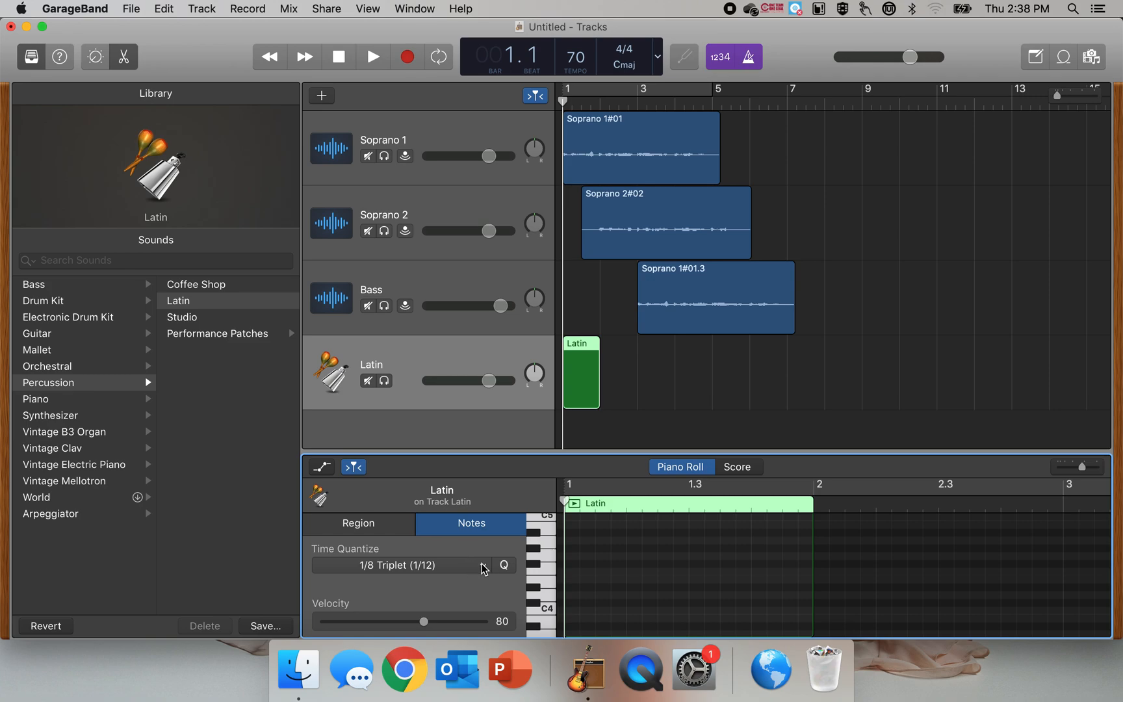
pyautogui.click(399, 566)
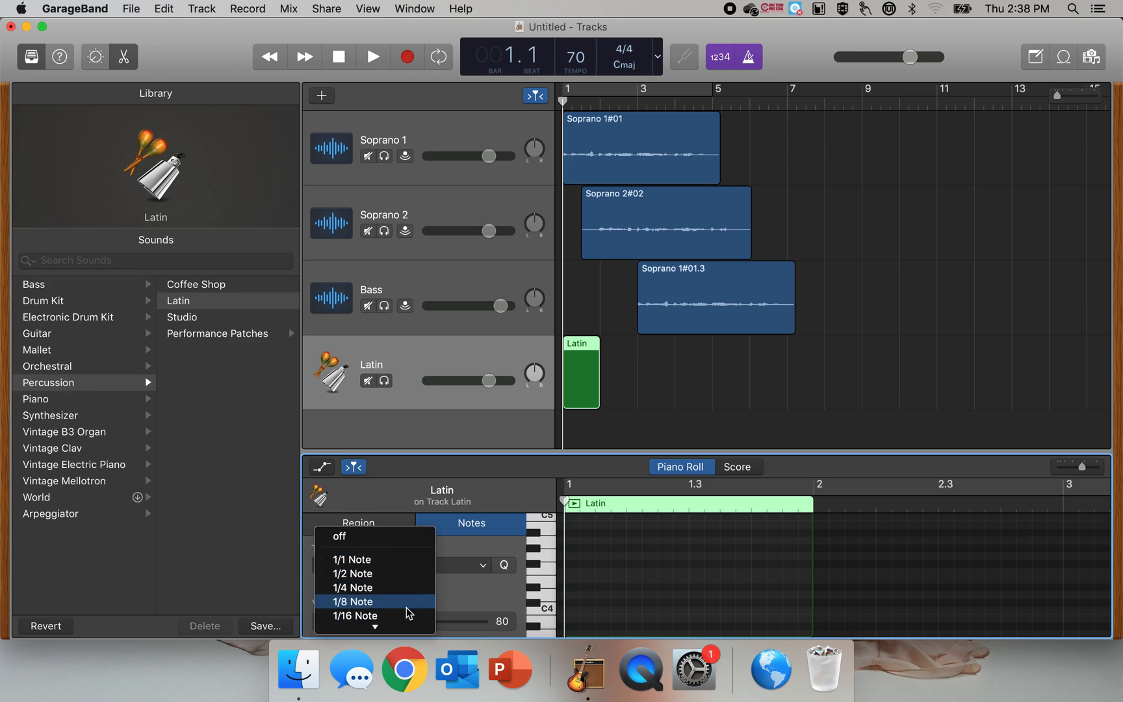
pyautogui.click(352, 587)
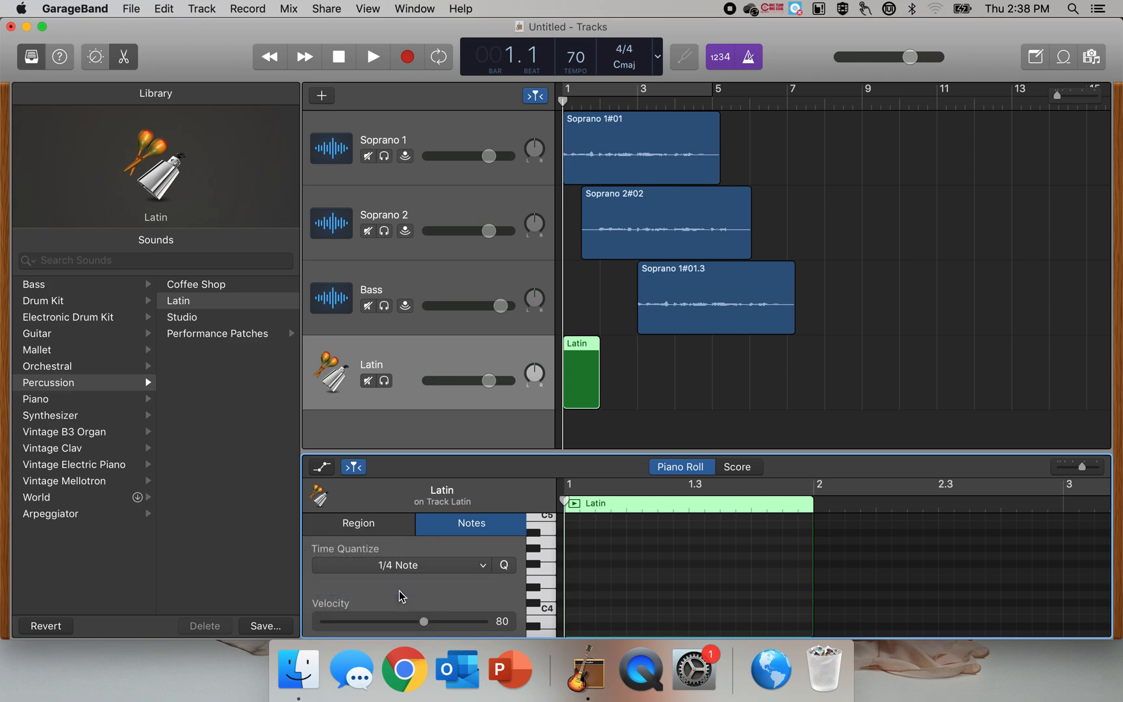
pyautogui.moveTo(555, 581)
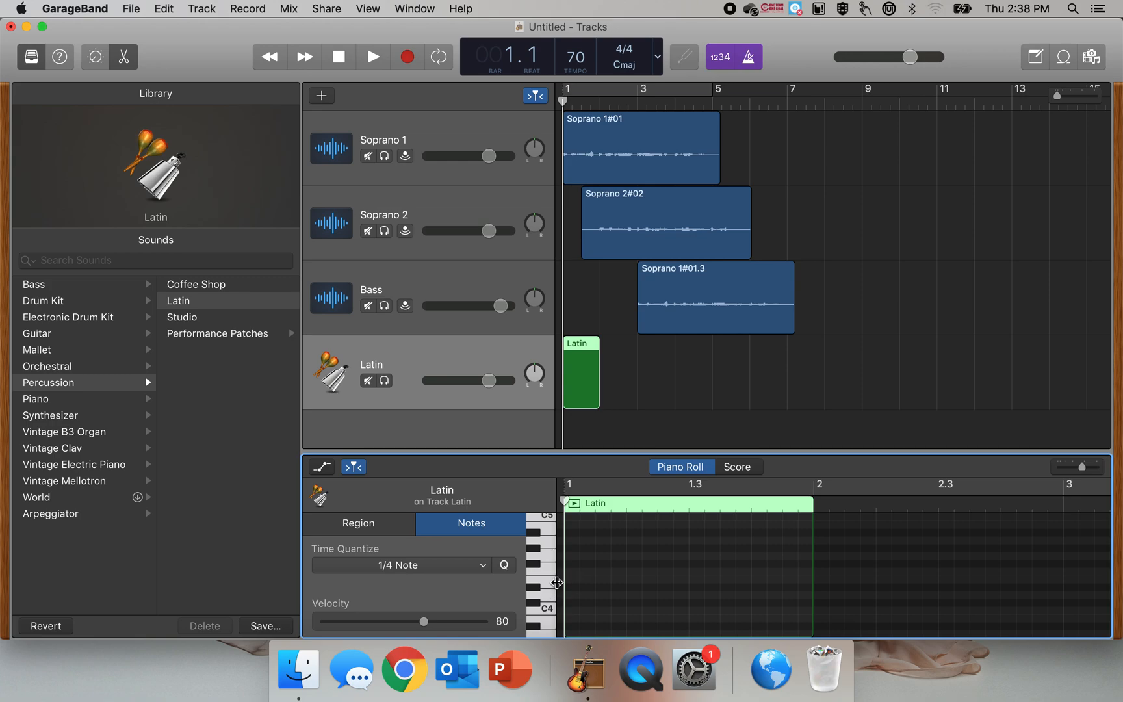
pyautogui.moveTo(548, 587)
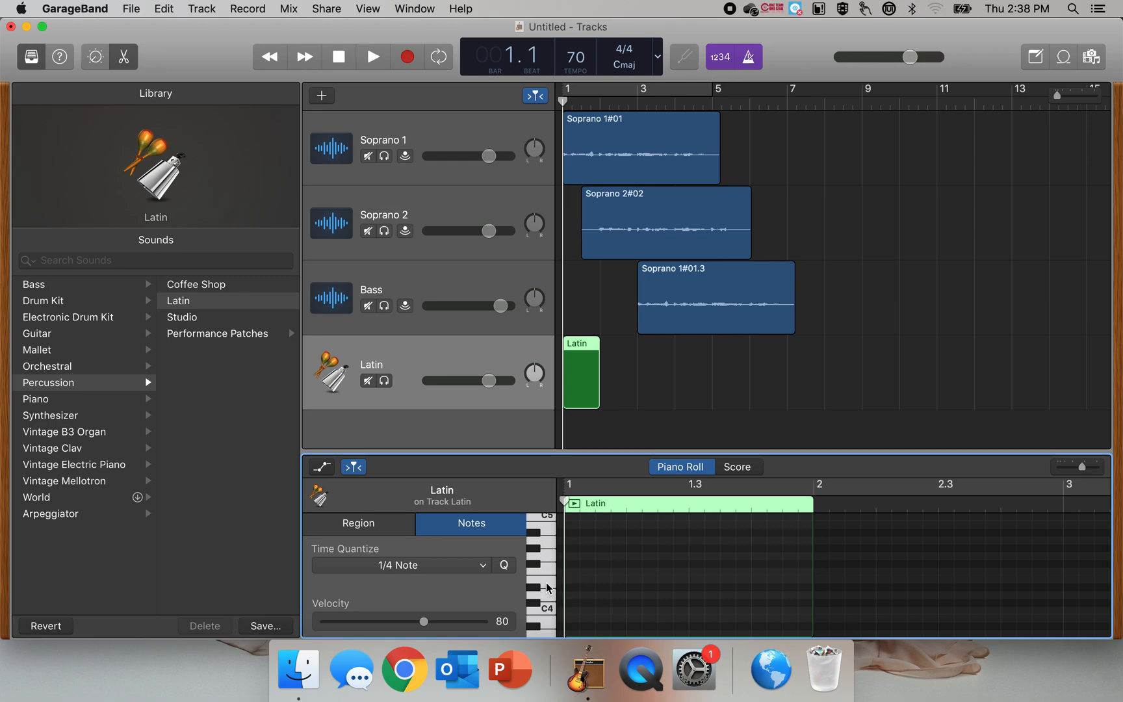
pyautogui.moveTo(580, 586)
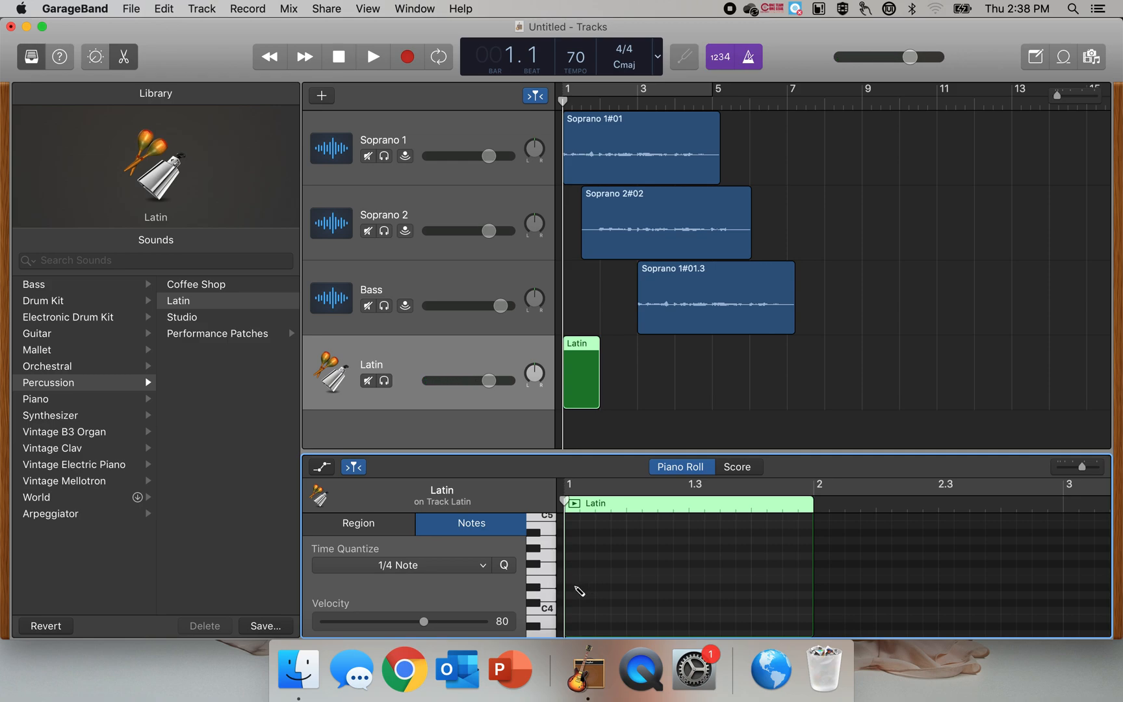
# - Draw a low note on beat 1 and higher notes on beats 2, 3 and 4
pyautogui.click(573, 588)
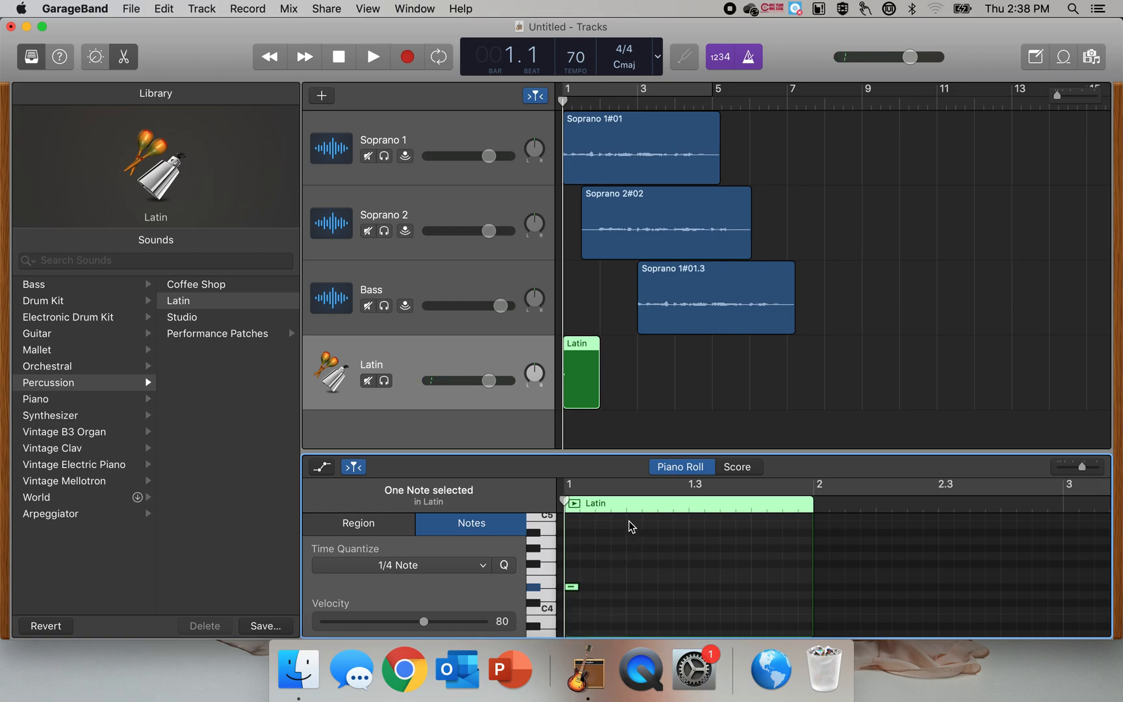
pyautogui.moveTo(695, 487)
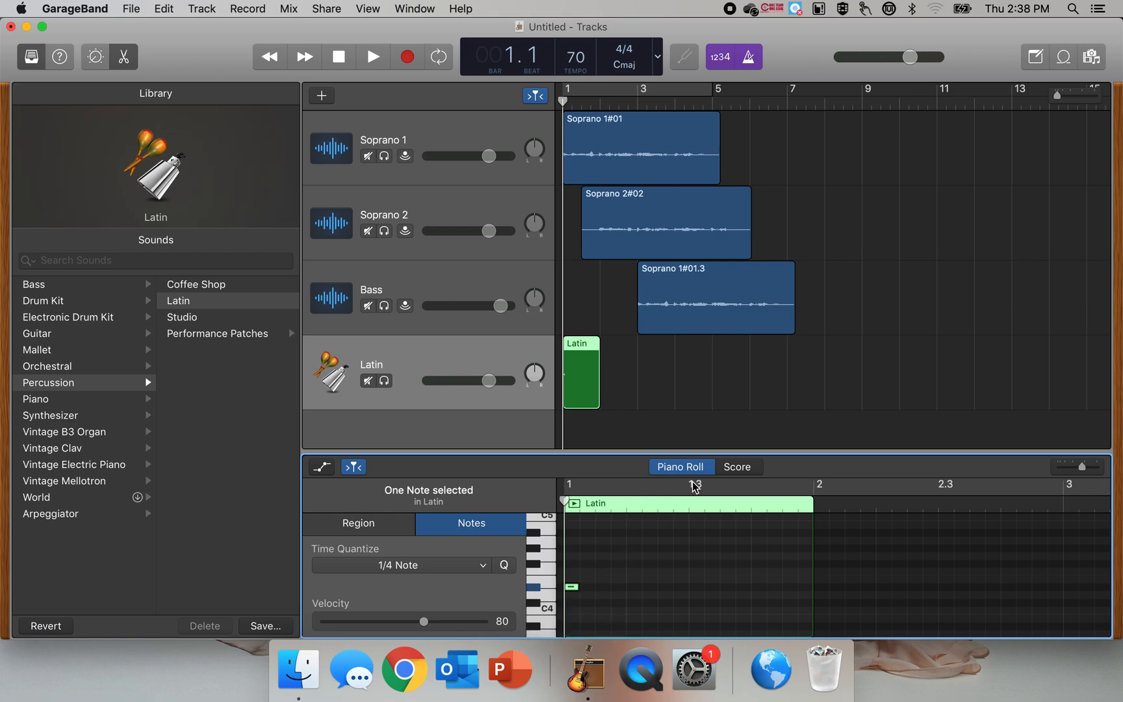
pyautogui.moveTo(596, 541)
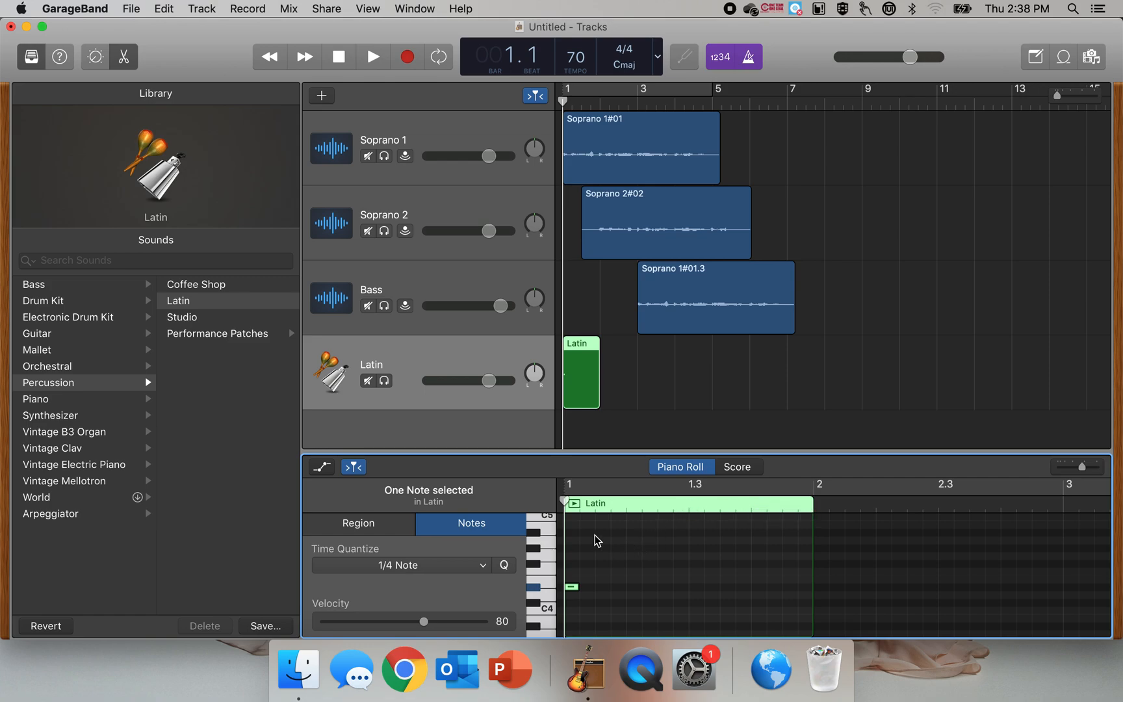
pyautogui.click(358, 522)
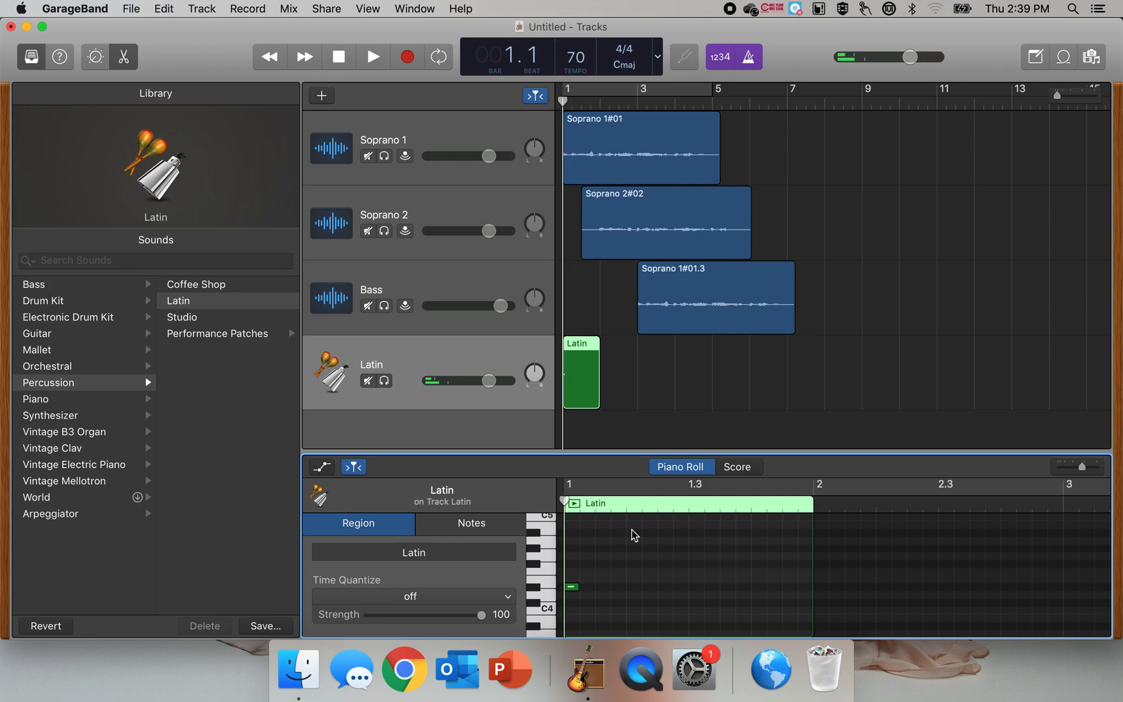
pyautogui.click(630, 526)
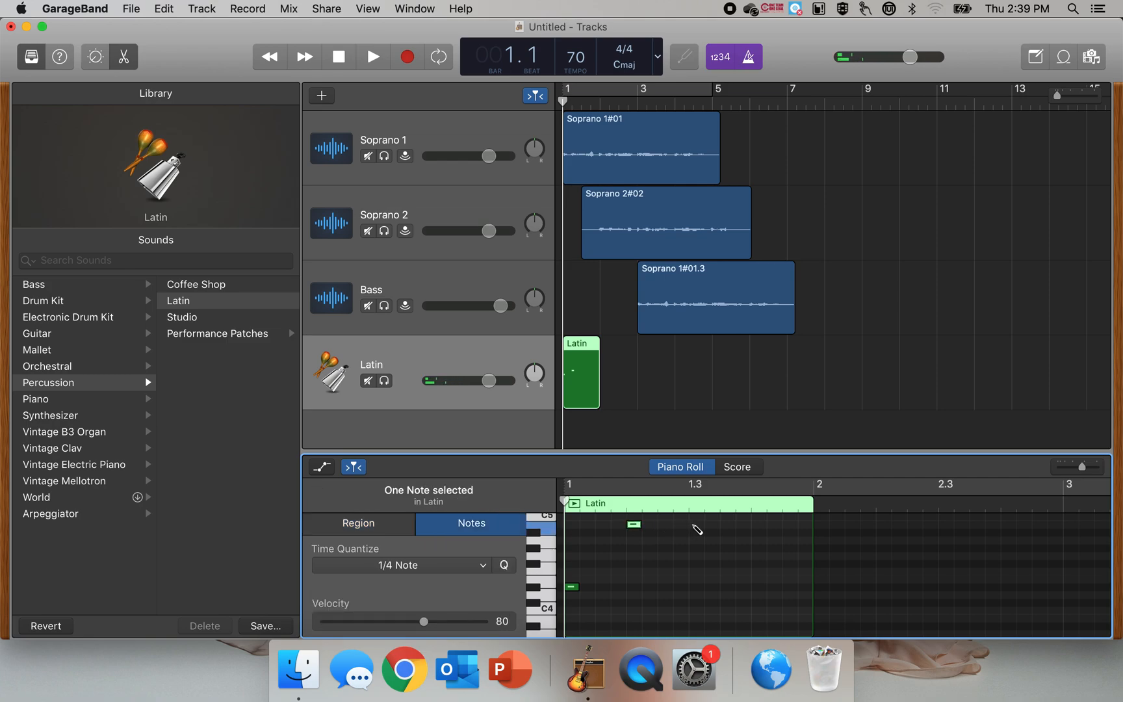
pyautogui.click(695, 524)
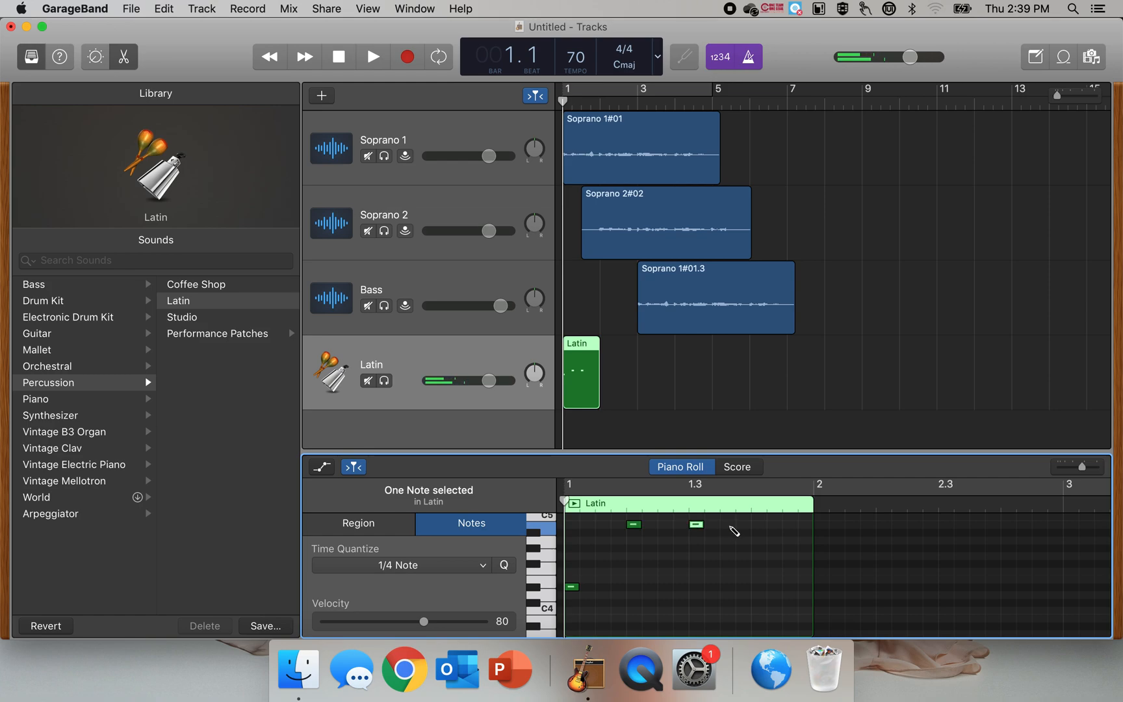
pyautogui.click(757, 527)
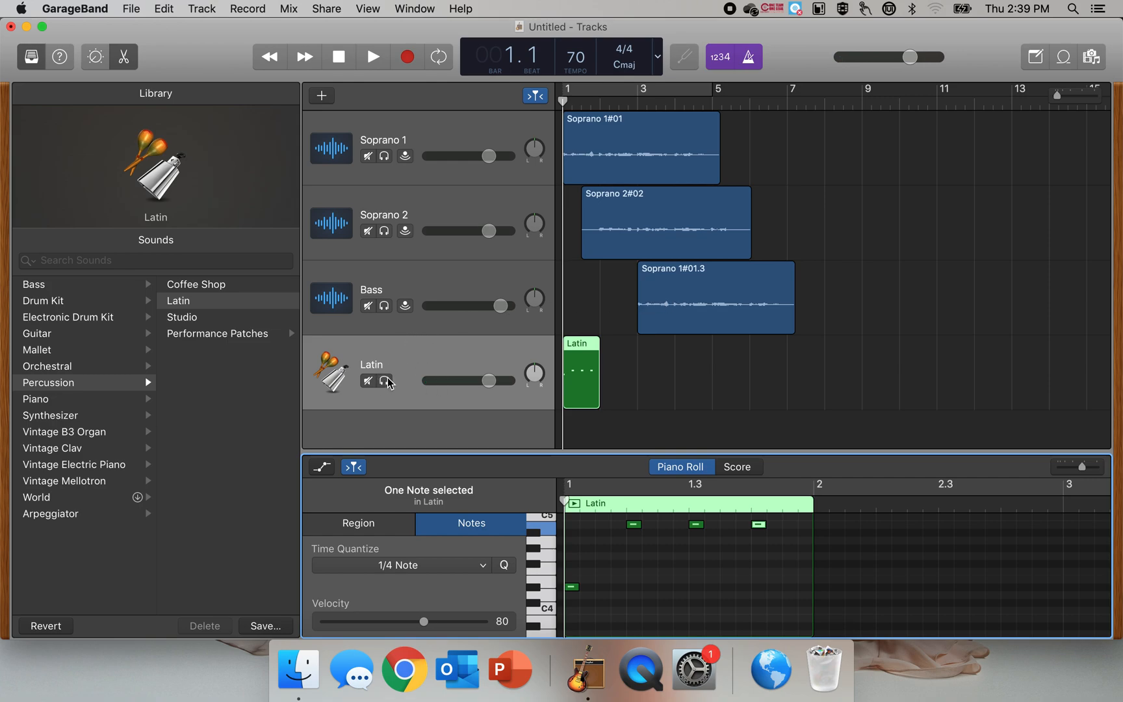
pyautogui.moveTo(386, 381)
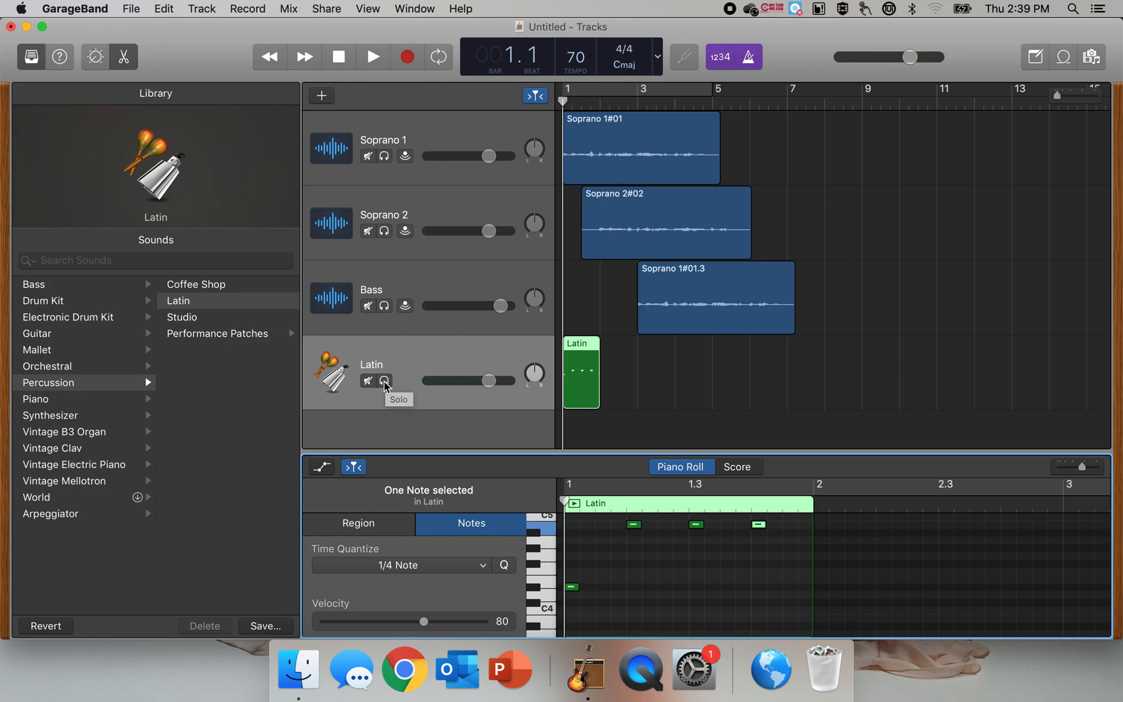
# - Solo the Latin track, switch the metronome off, and play back the pattern
pyautogui.click(384, 380)
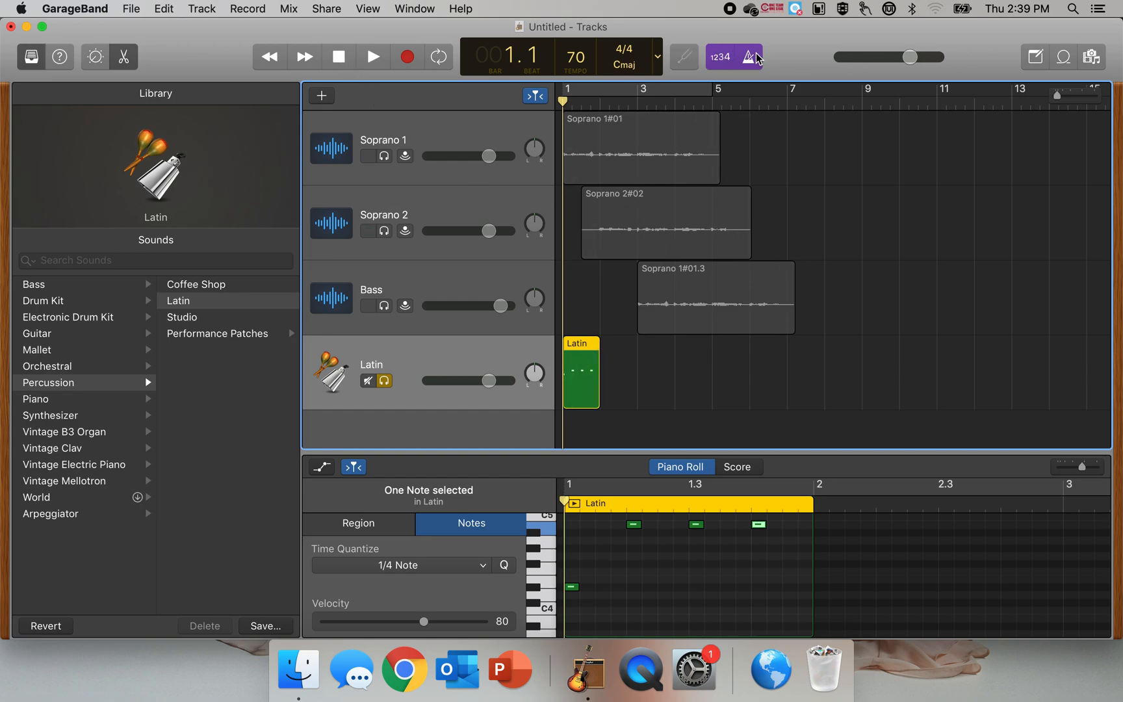
pyautogui.click(751, 57)
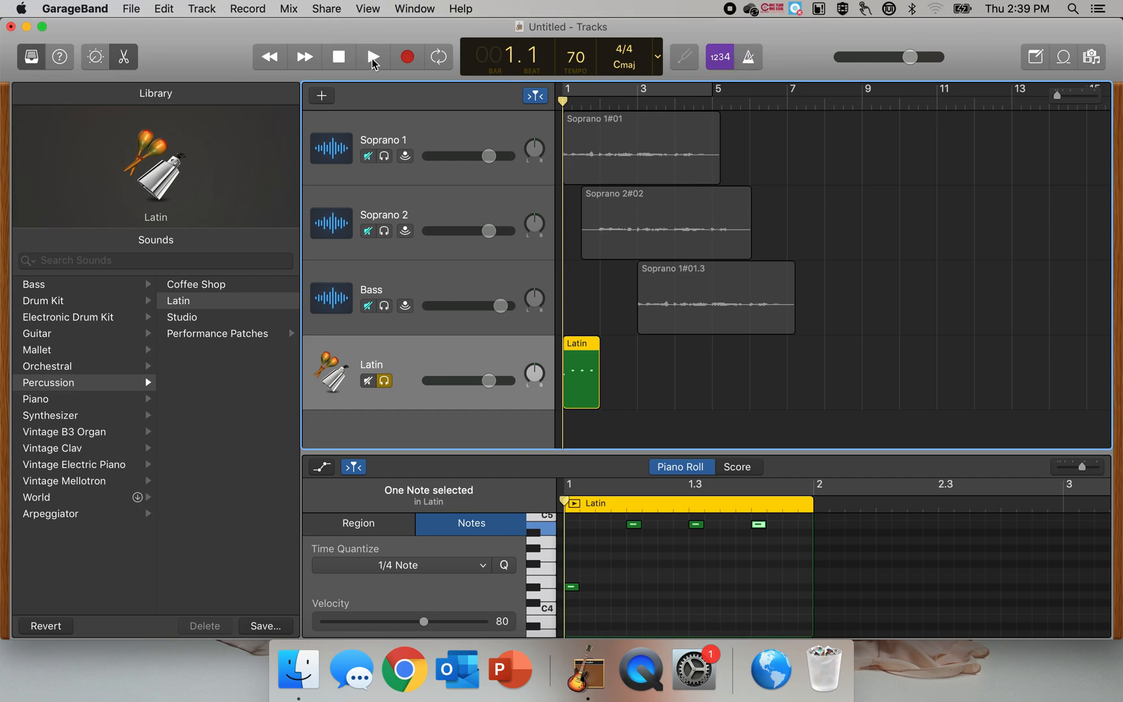
pyautogui.click(372, 57)
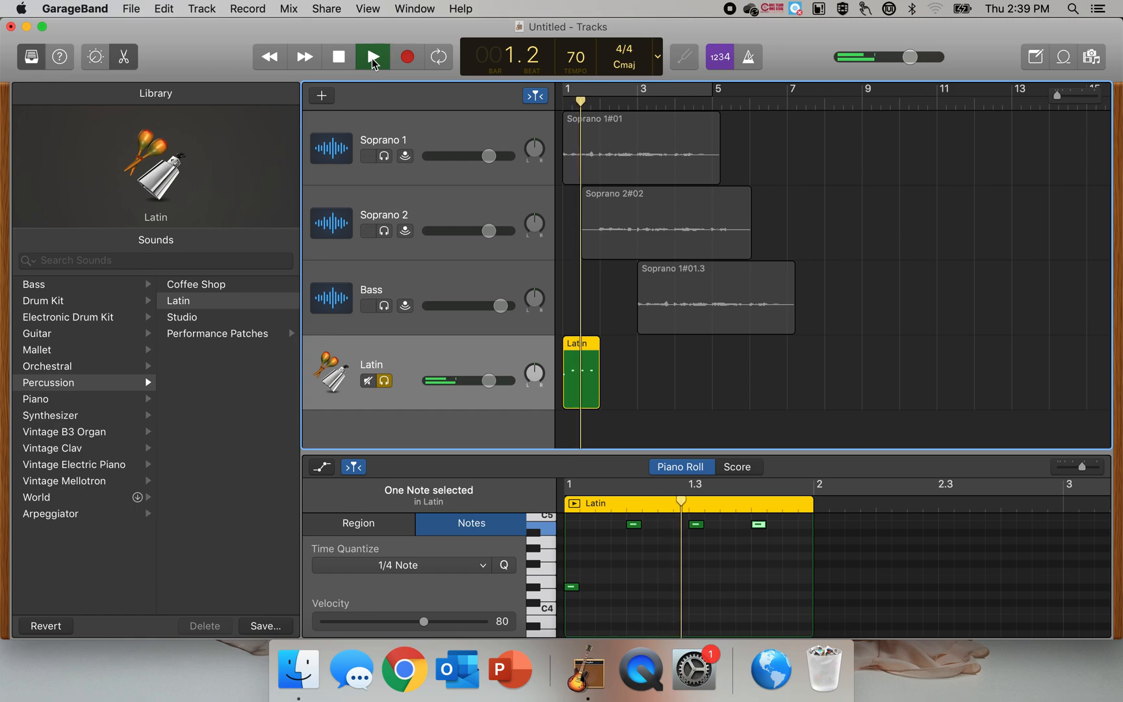
pyautogui.click(372, 56)
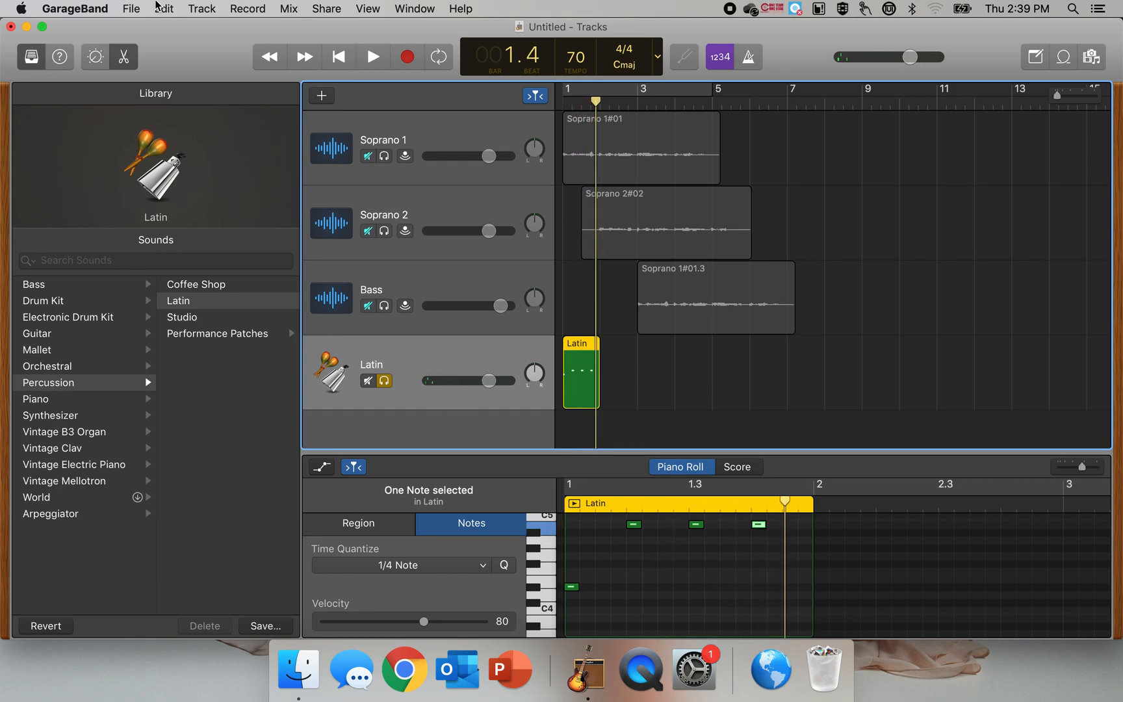
# - Use the Edit menu to begin copying the Latin region
pyautogui.click(163, 8)
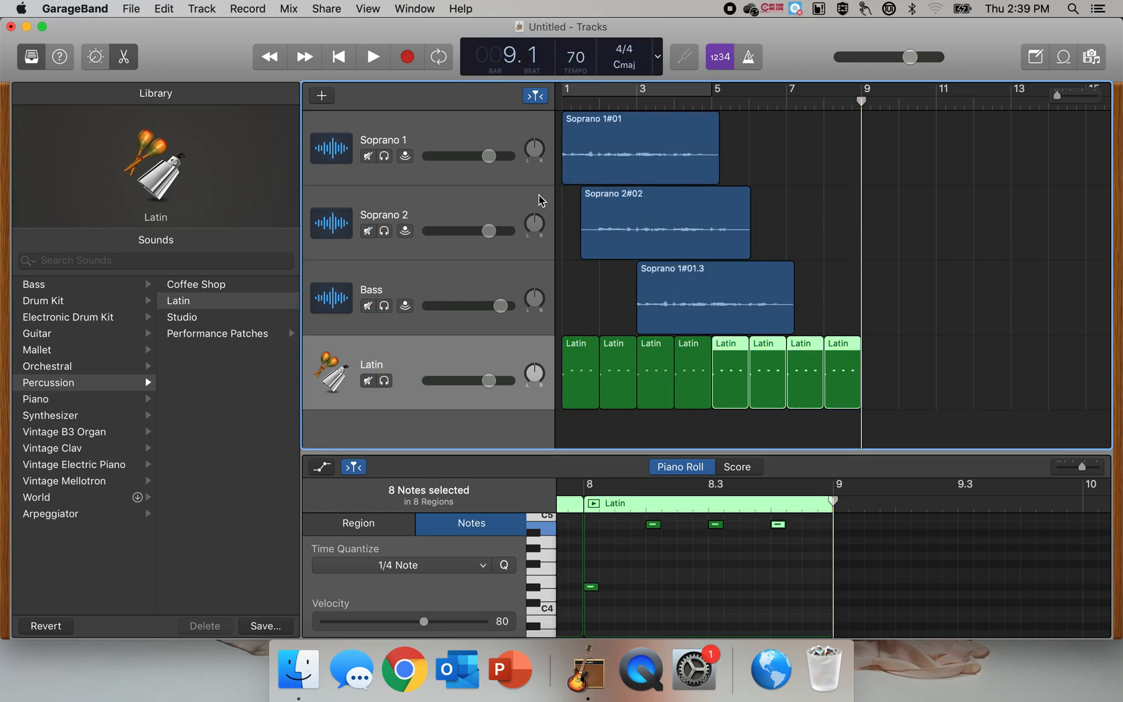
pyautogui.click(372, 56)
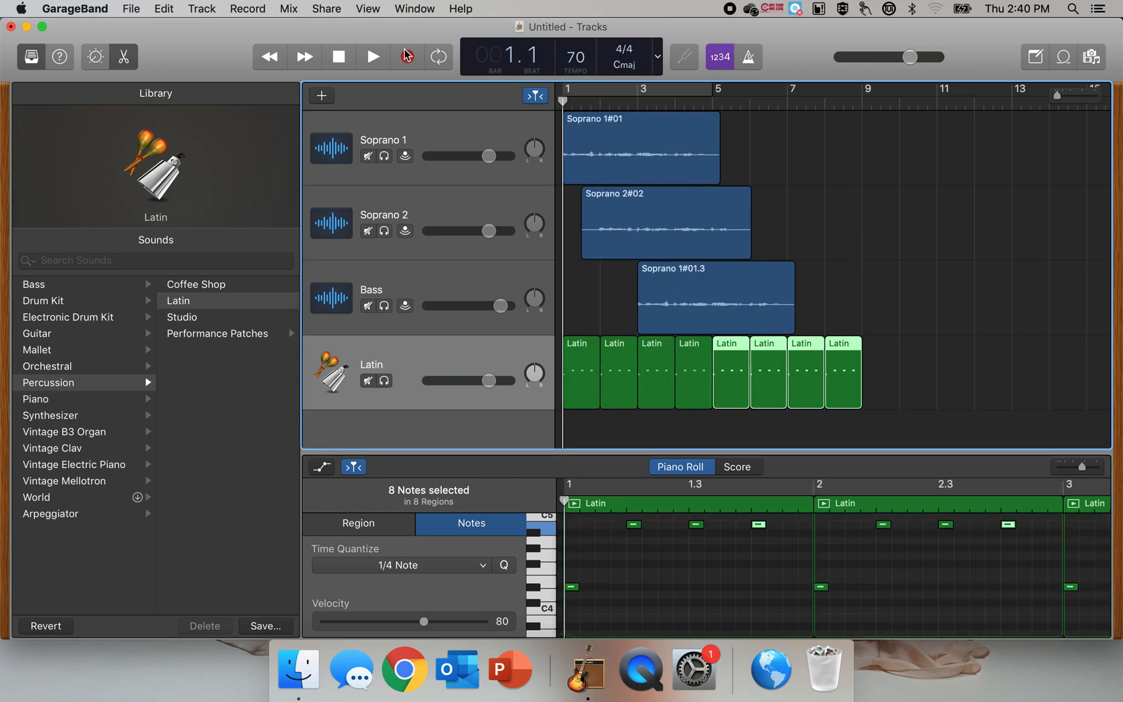
pyautogui.click(371, 56)
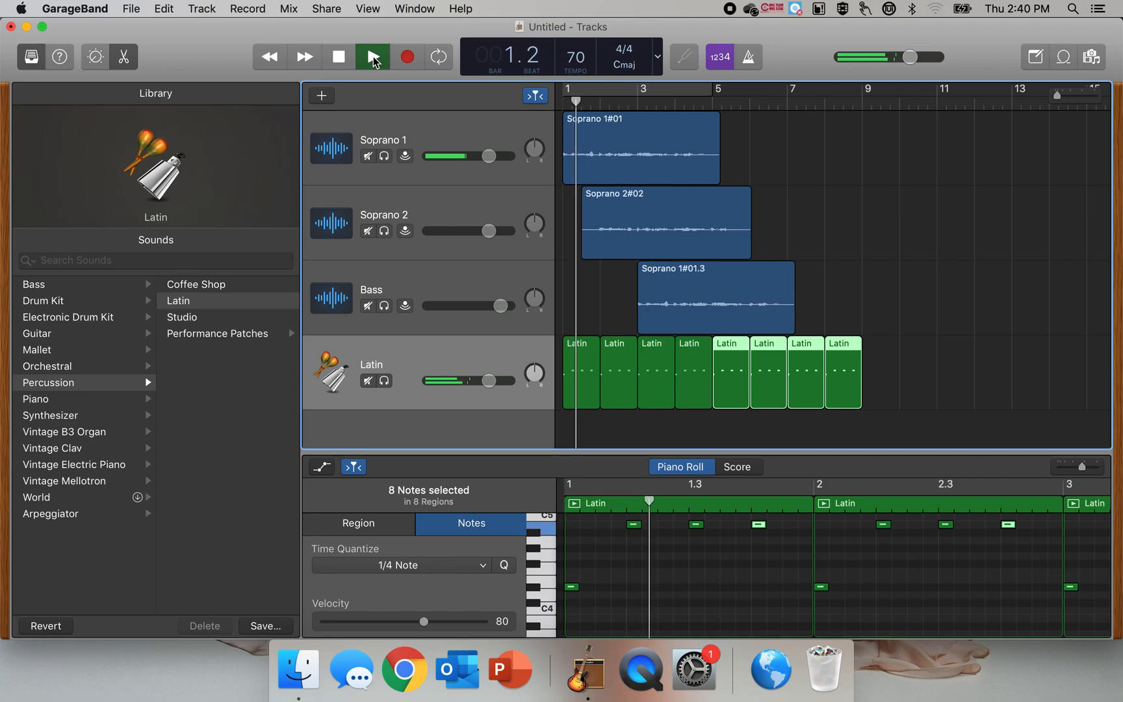
pyautogui.click(371, 56)
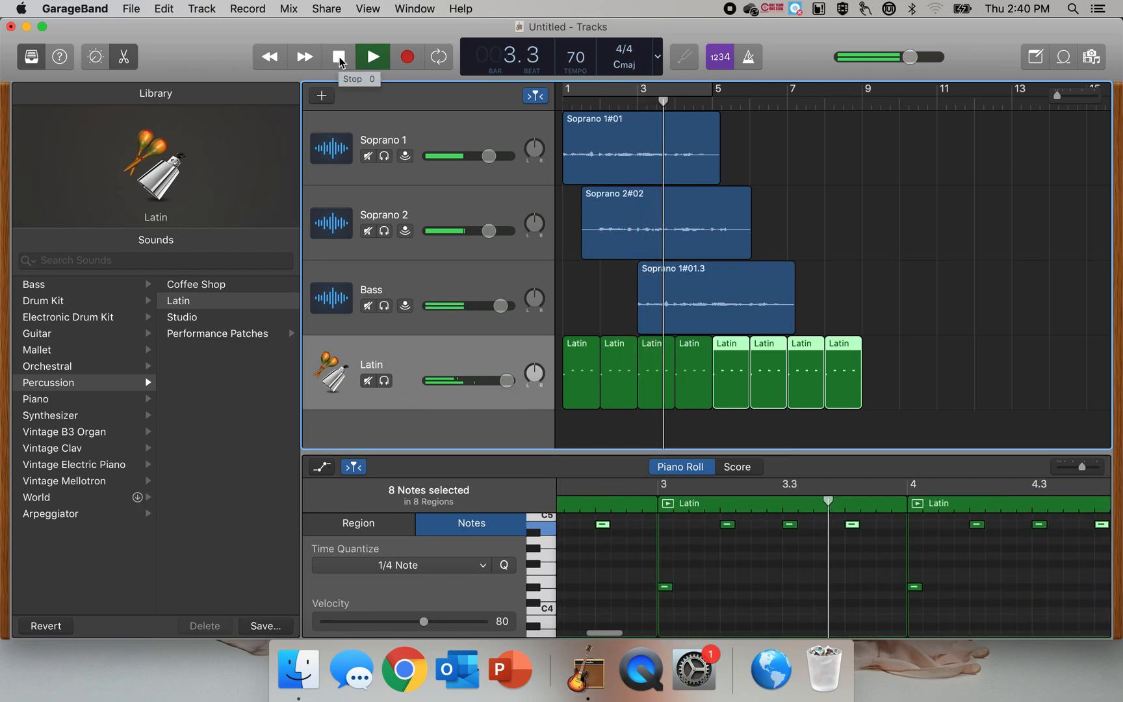
pyautogui.click(338, 57)
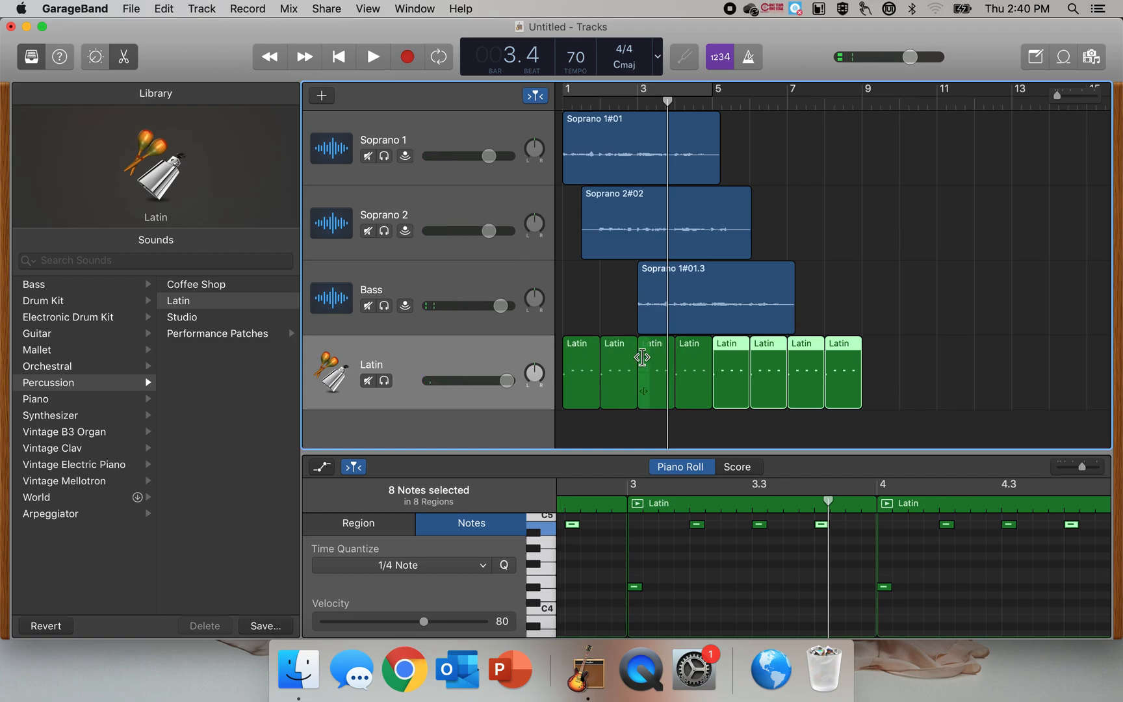
pyautogui.moveTo(699, 388)
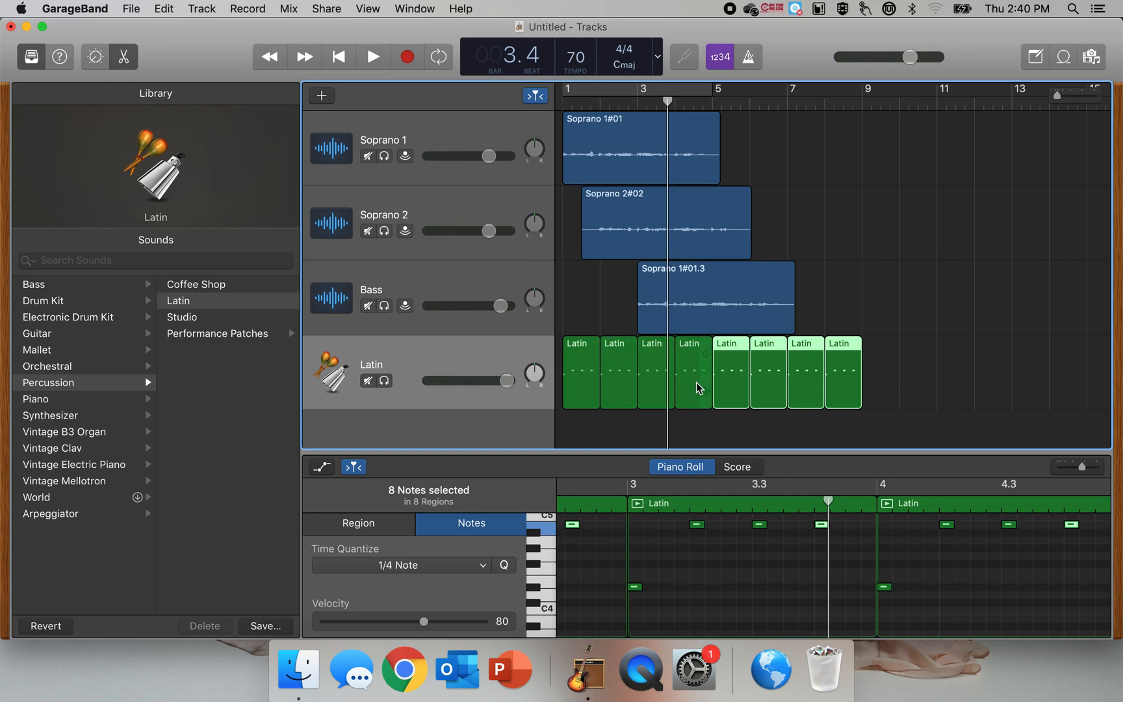